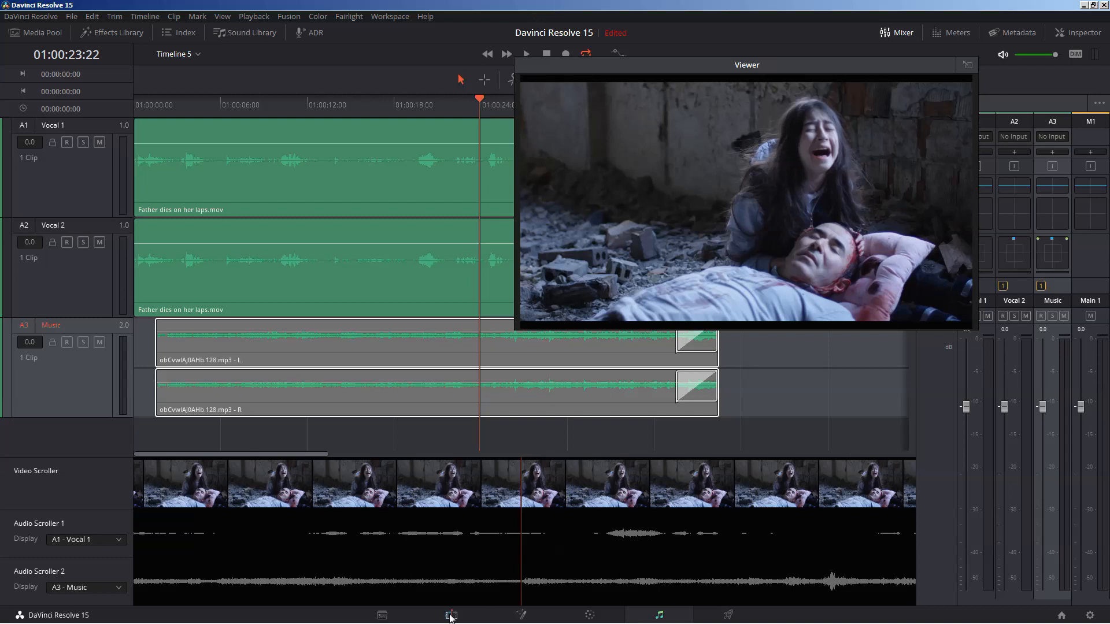
# Switch to the Edit page showing Timeline 5 with its video, vocal and music tracks
pyautogui.click(451, 615)
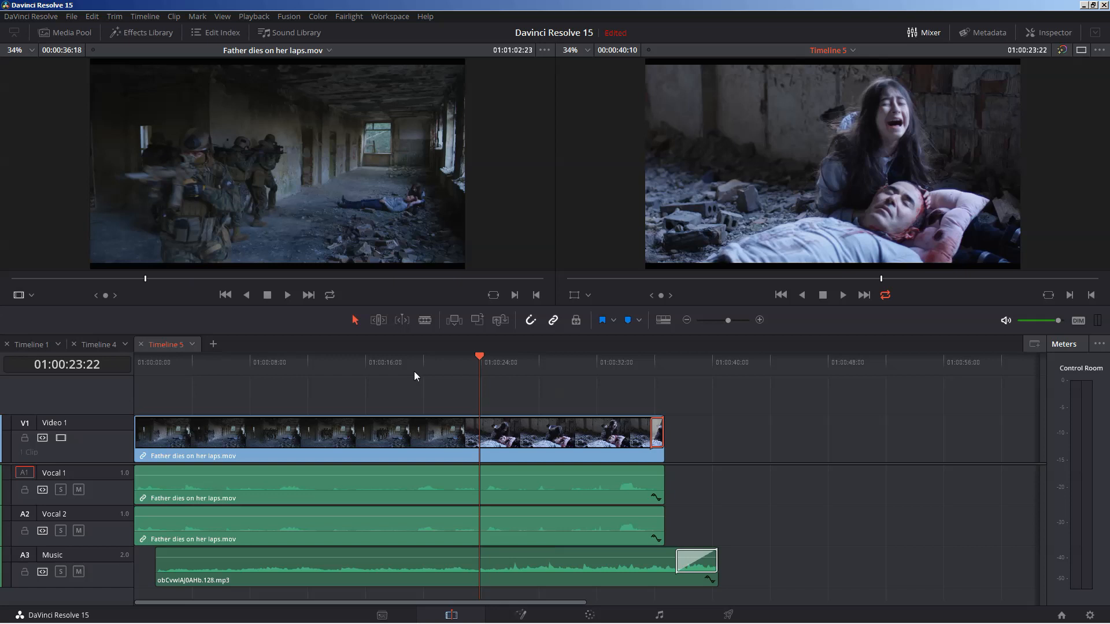
pyautogui.moveTo(412, 383)
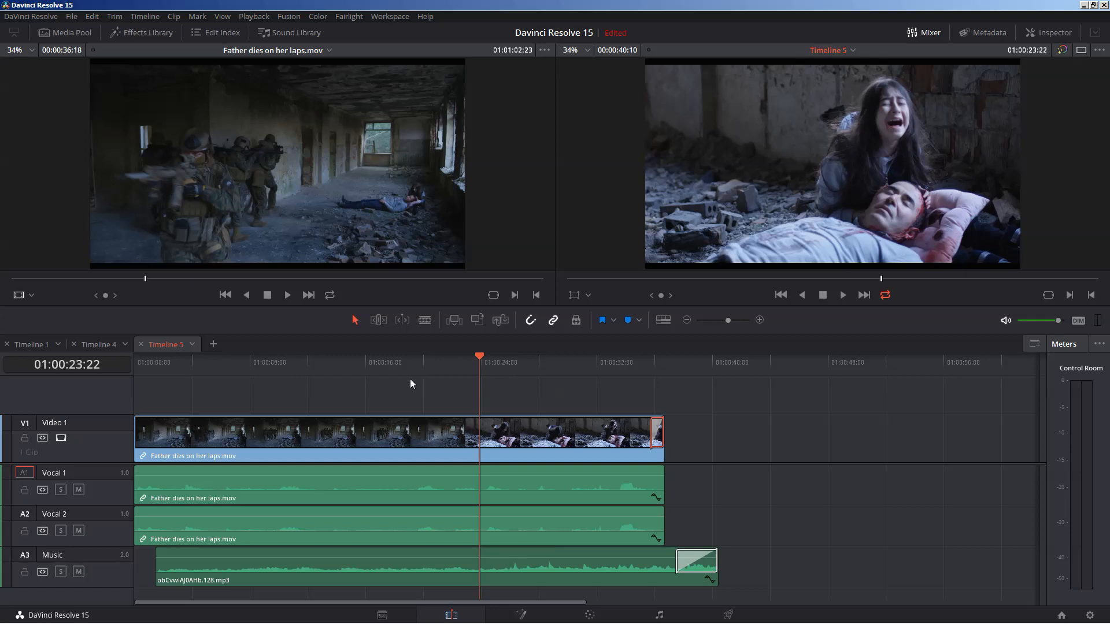
pyautogui.moveTo(143, 368)
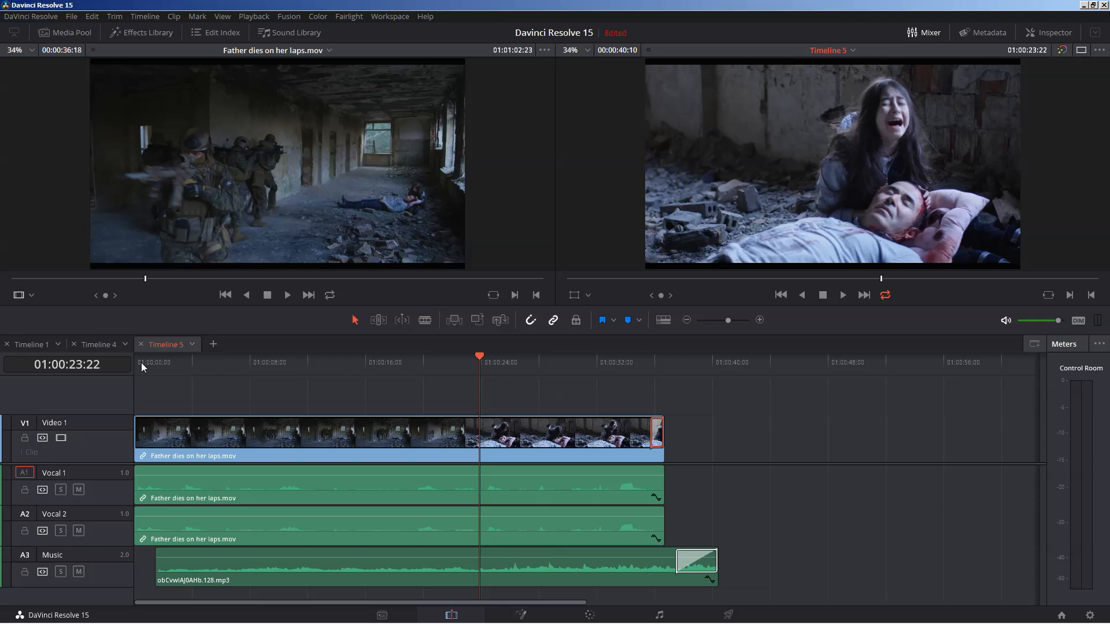
pyautogui.moveTo(199, 348)
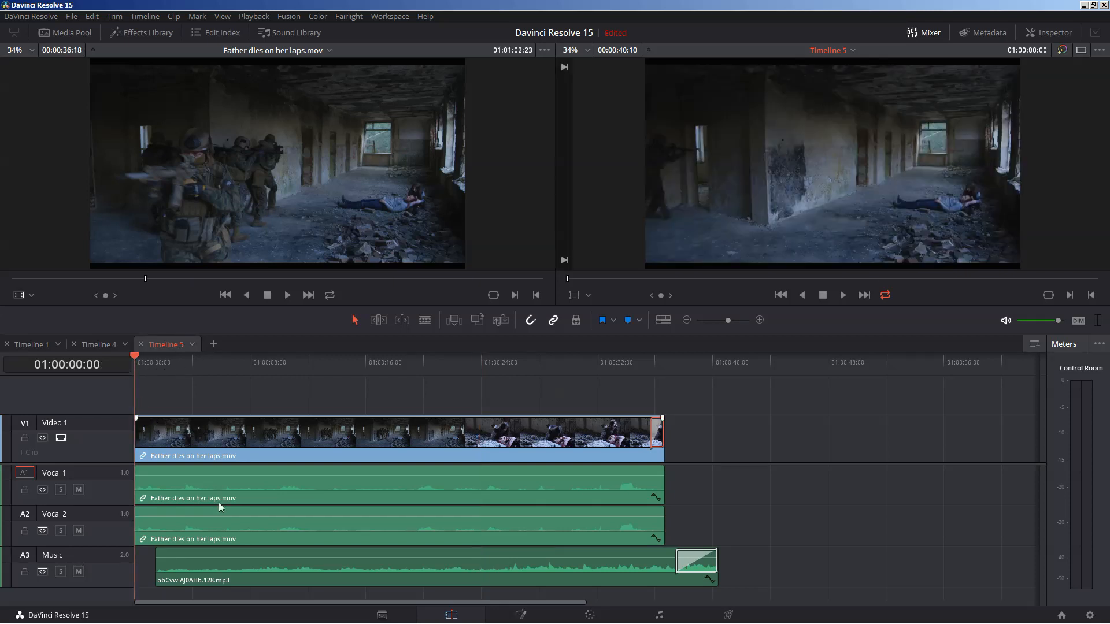
pyautogui.moveTo(634, 376)
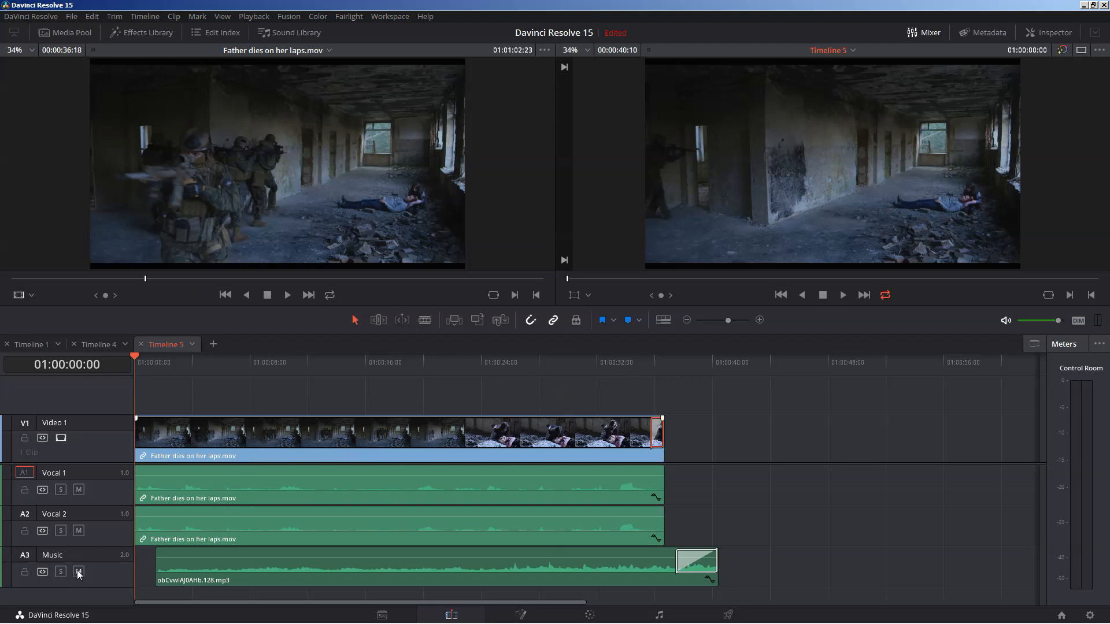
# Mute the A3 Music track and play through the scene hearing dialogue alone
pyautogui.click(79, 572)
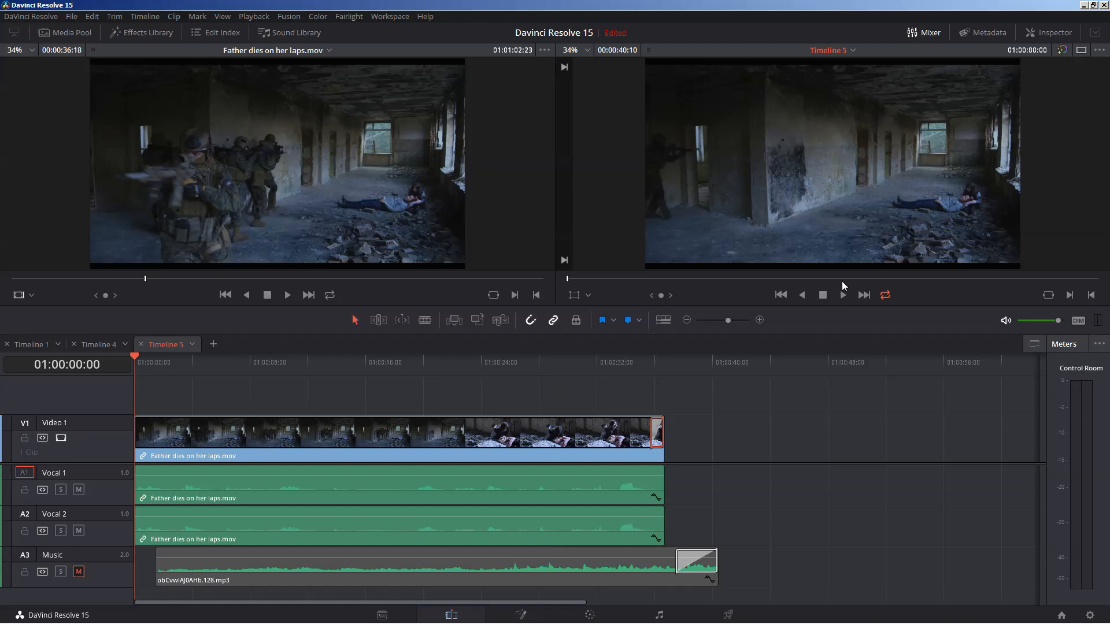
pyautogui.moveTo(844, 301)
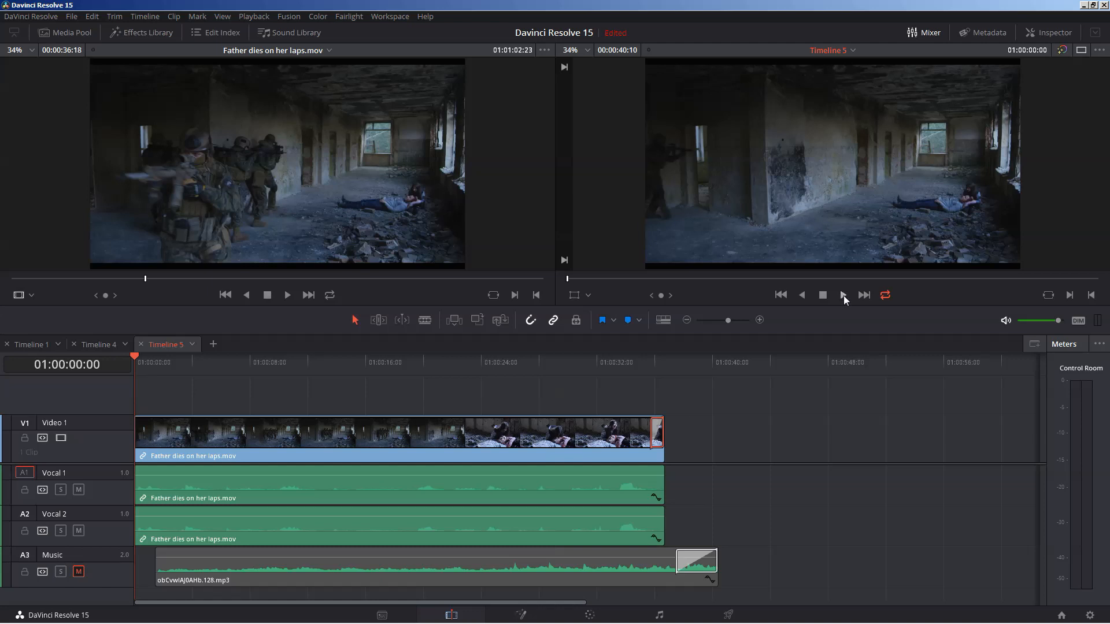
pyautogui.moveTo(848, 195)
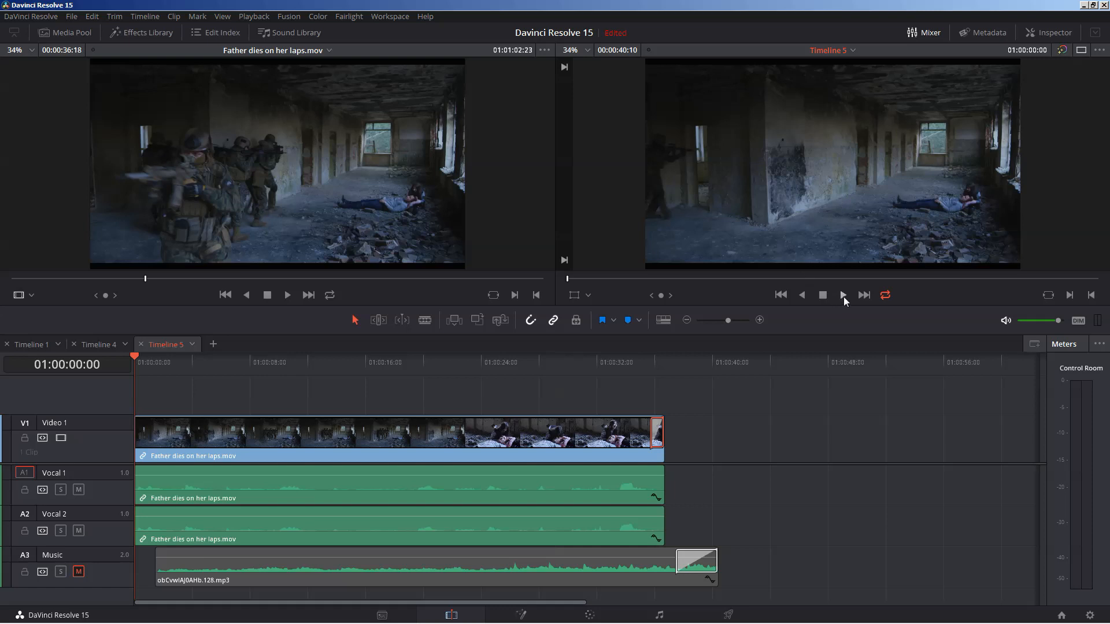
pyautogui.click(842, 295)
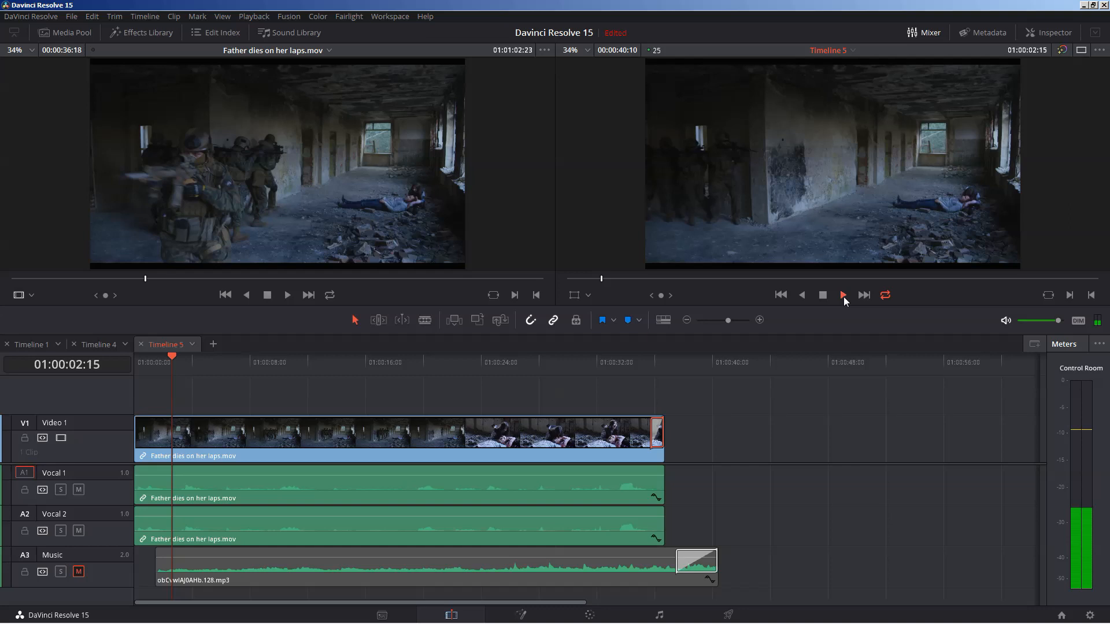
pyautogui.click(842, 294)
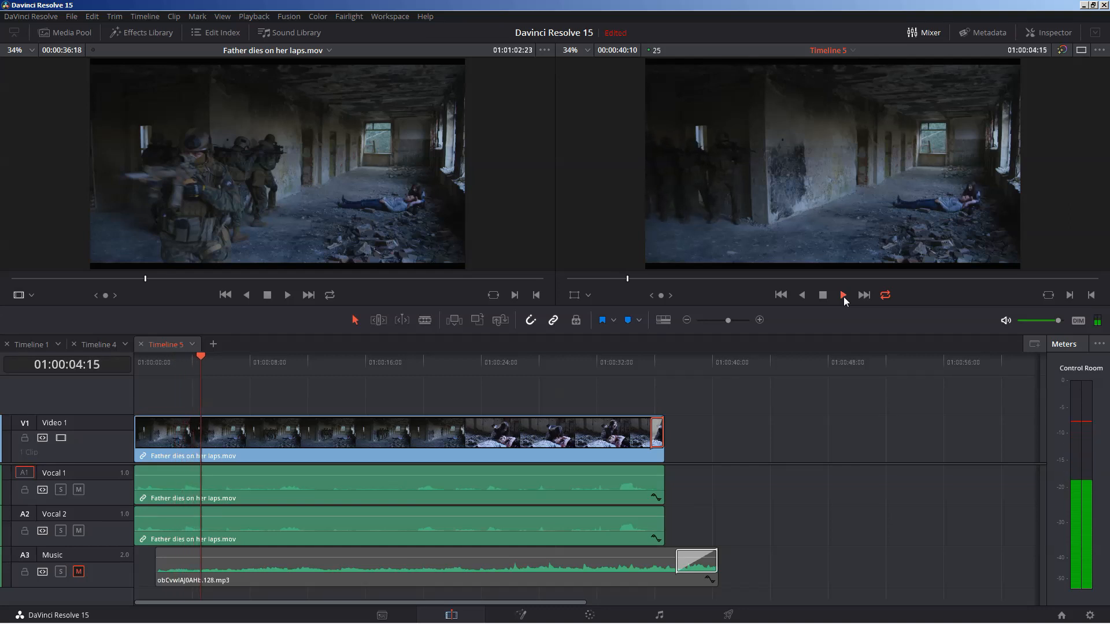
pyautogui.click(841, 296)
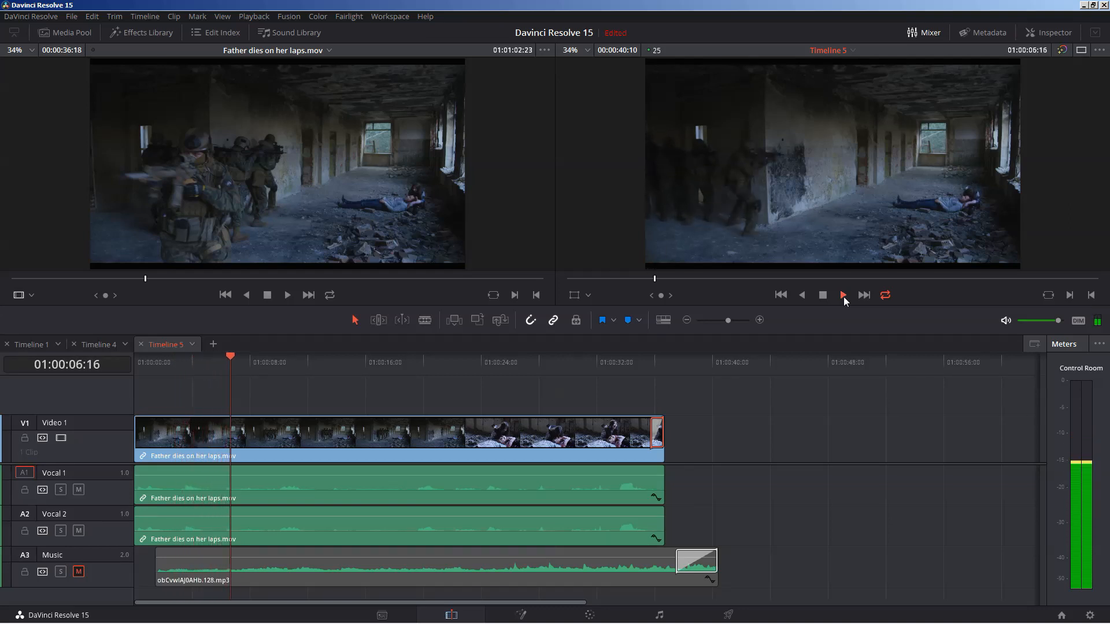
pyautogui.click(841, 296)
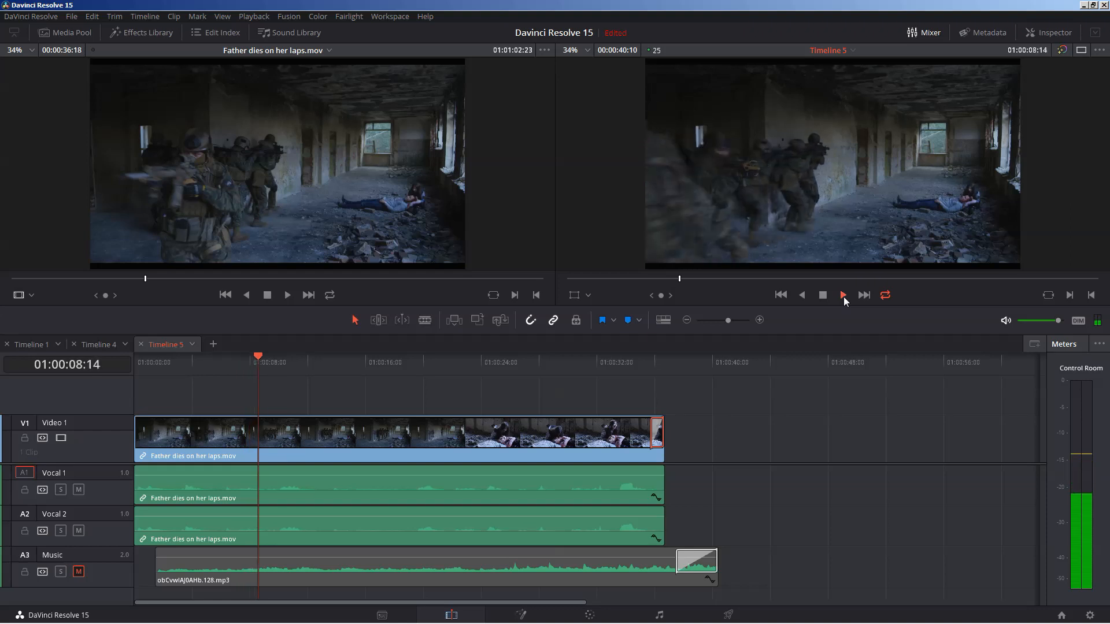
pyautogui.click(843, 295)
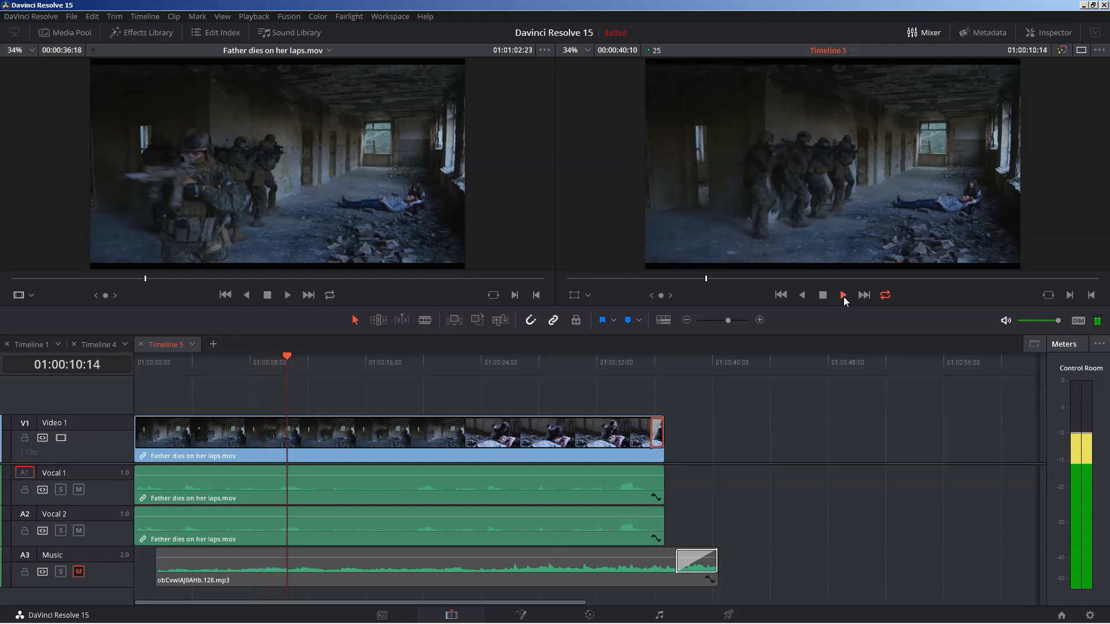
pyautogui.click(841, 295)
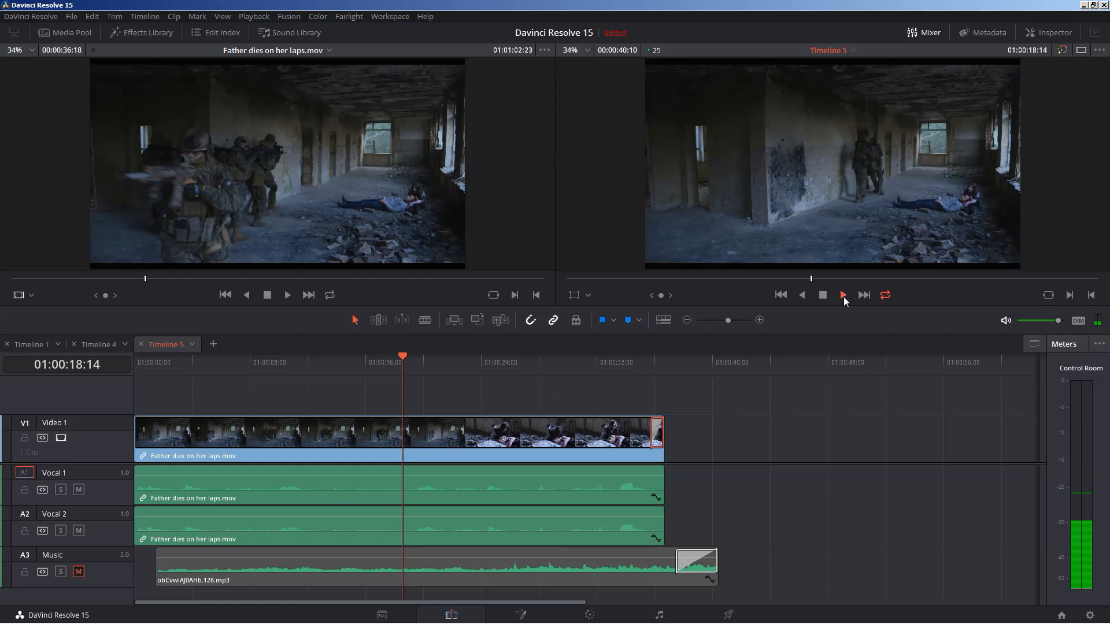
pyautogui.click(841, 295)
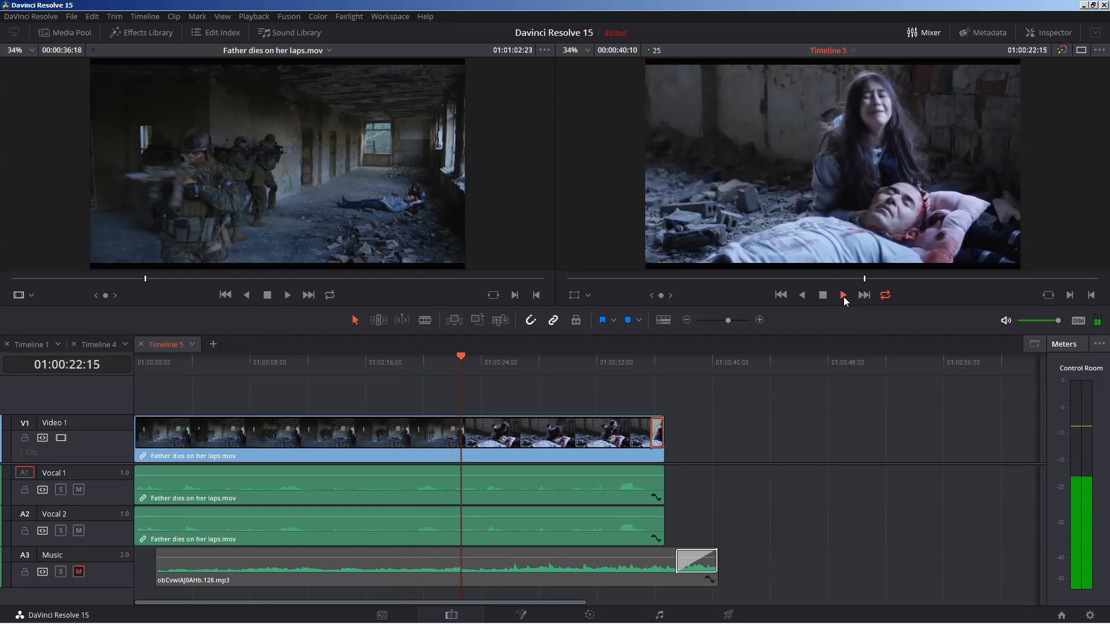
pyautogui.click(841, 296)
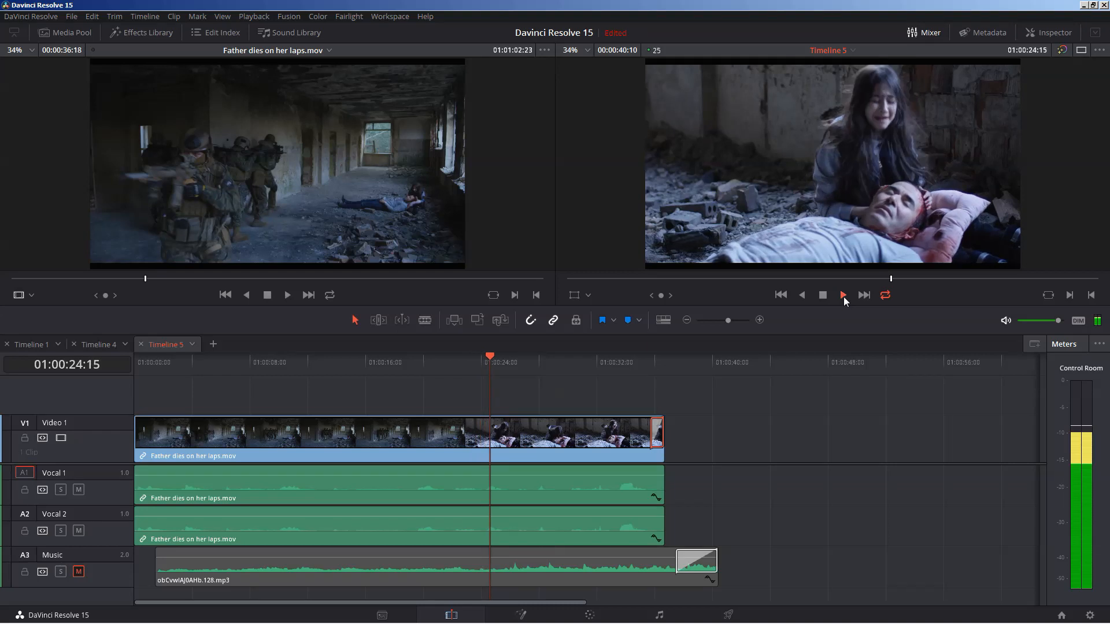
pyautogui.click(841, 295)
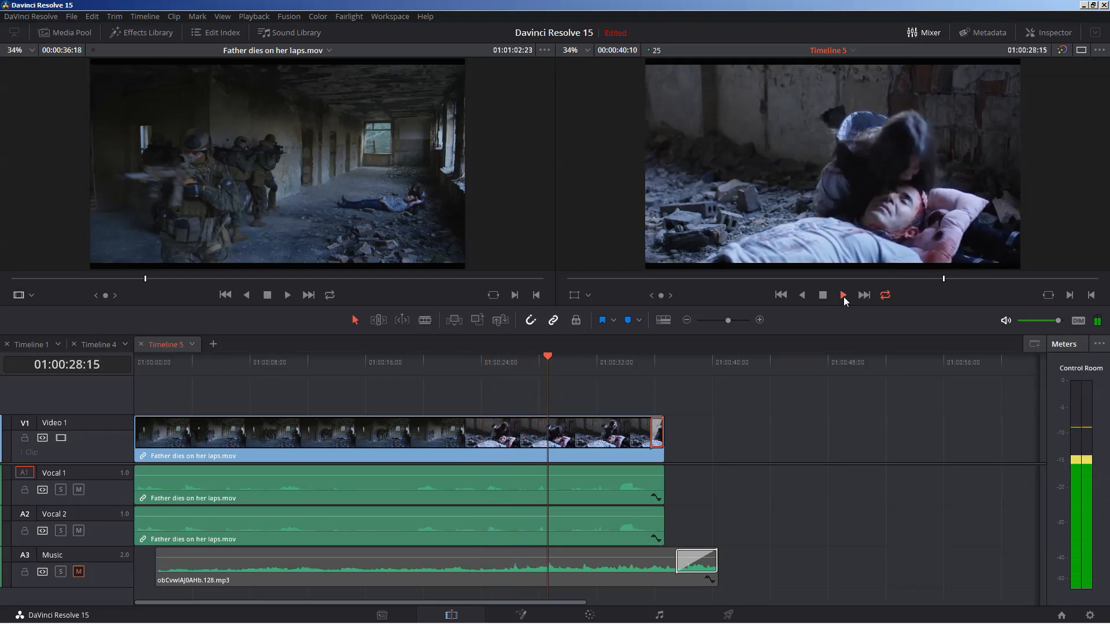
pyautogui.click(841, 296)
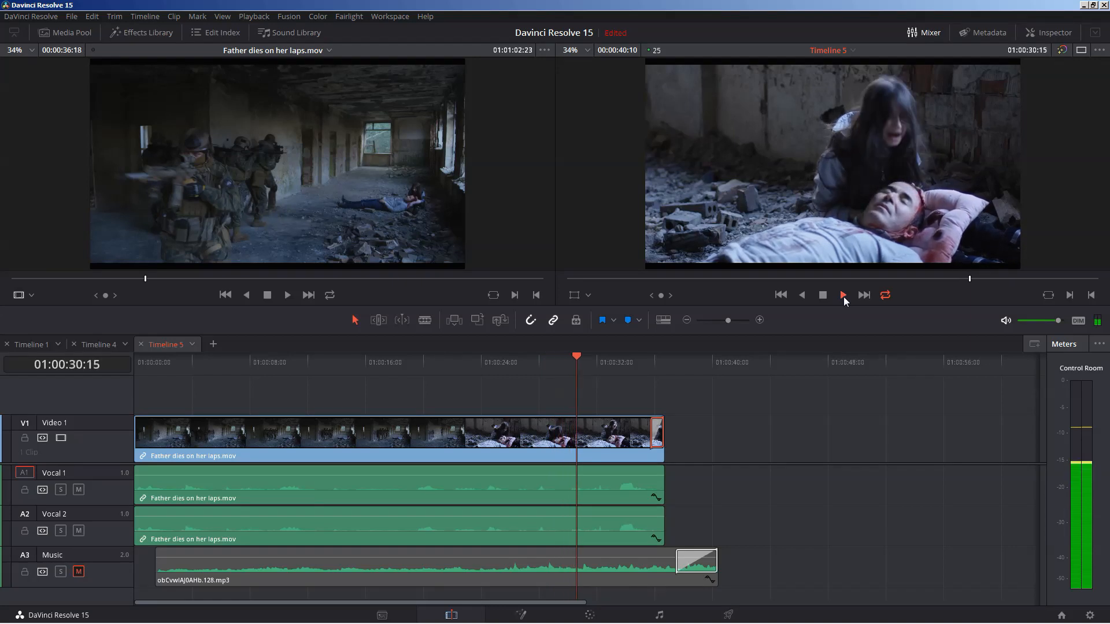
pyautogui.click(841, 295)
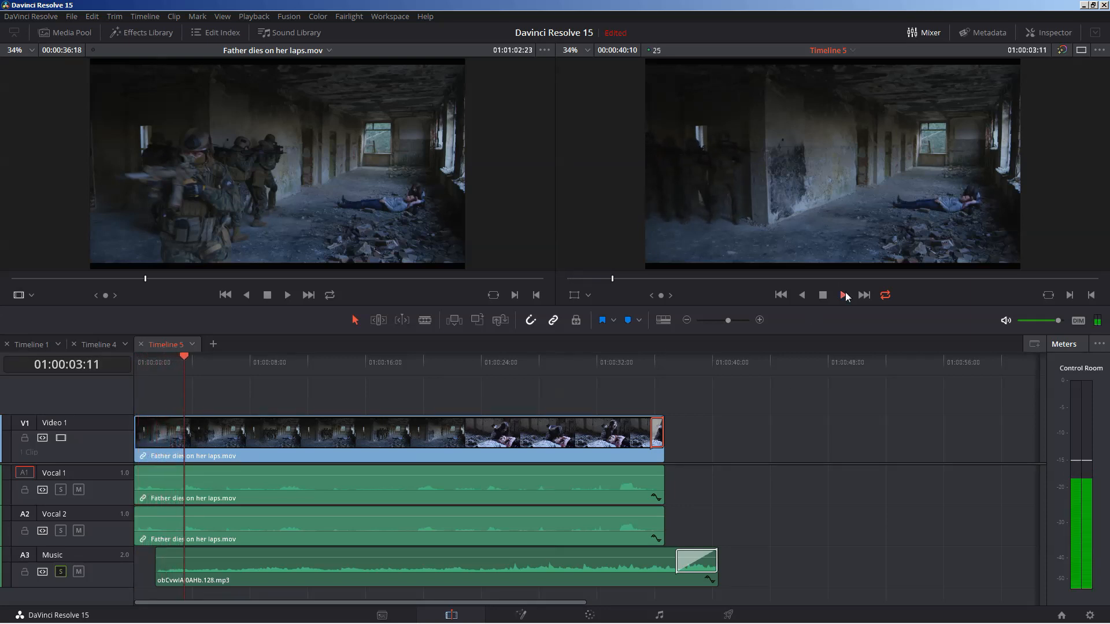
# Unmute the Music track and replay the scene with music and dialogue together
pyautogui.click(844, 295)
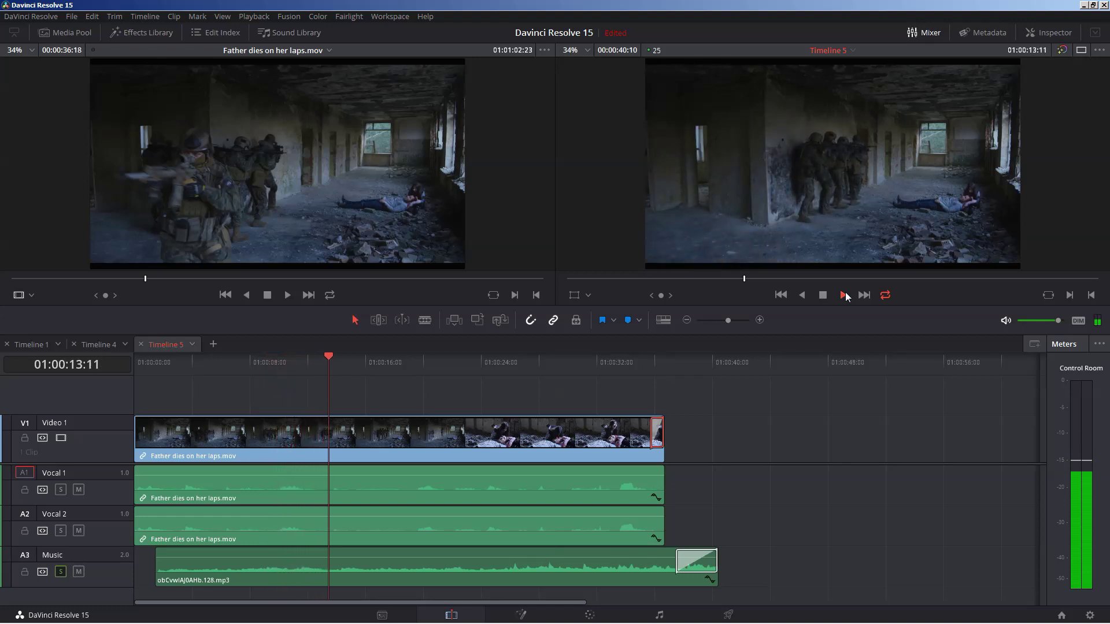
pyautogui.click(842, 296)
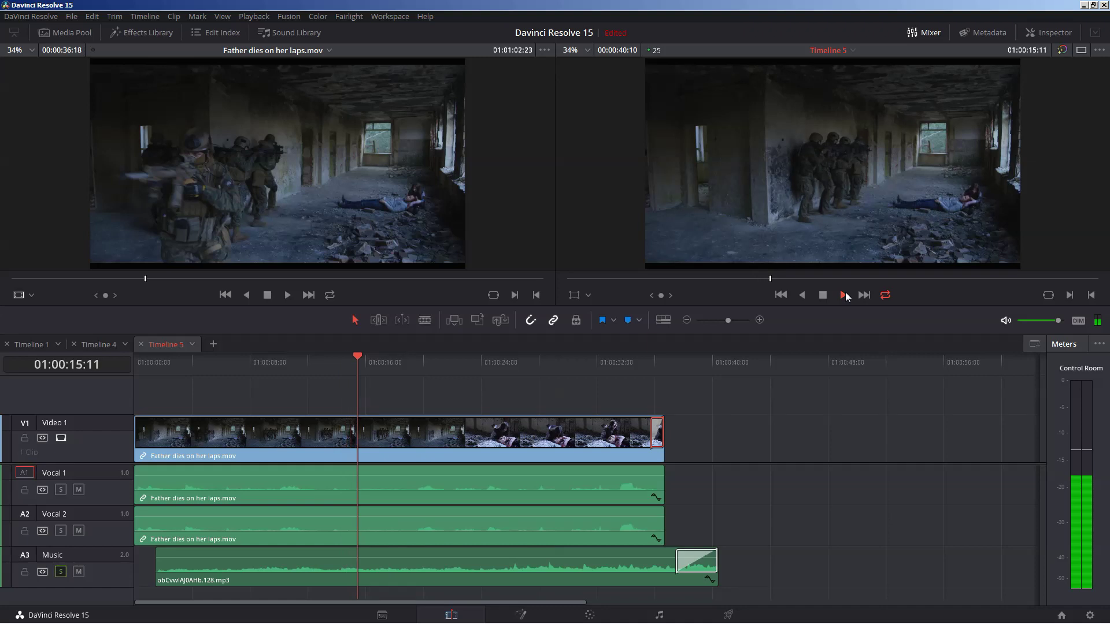
pyautogui.click(843, 294)
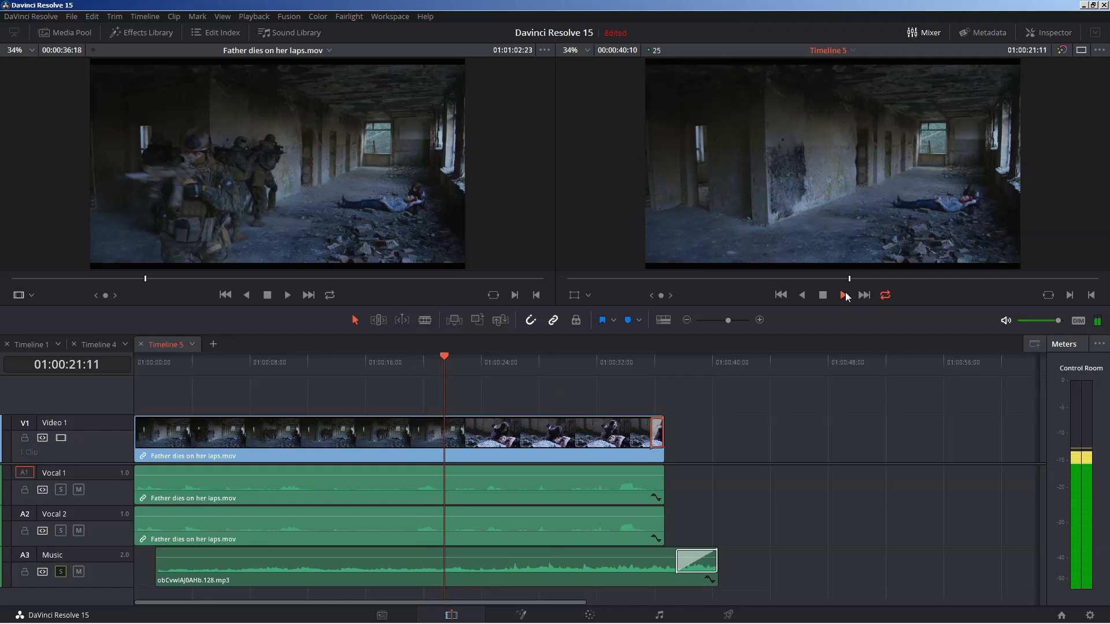
pyautogui.click(842, 294)
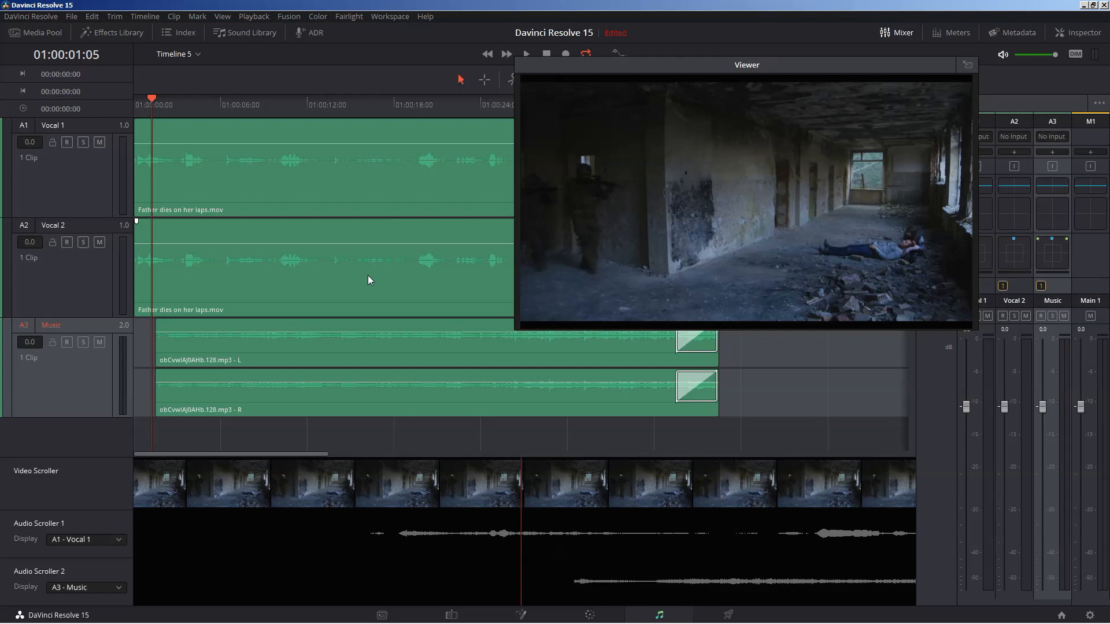
pyautogui.moveTo(349, 243)
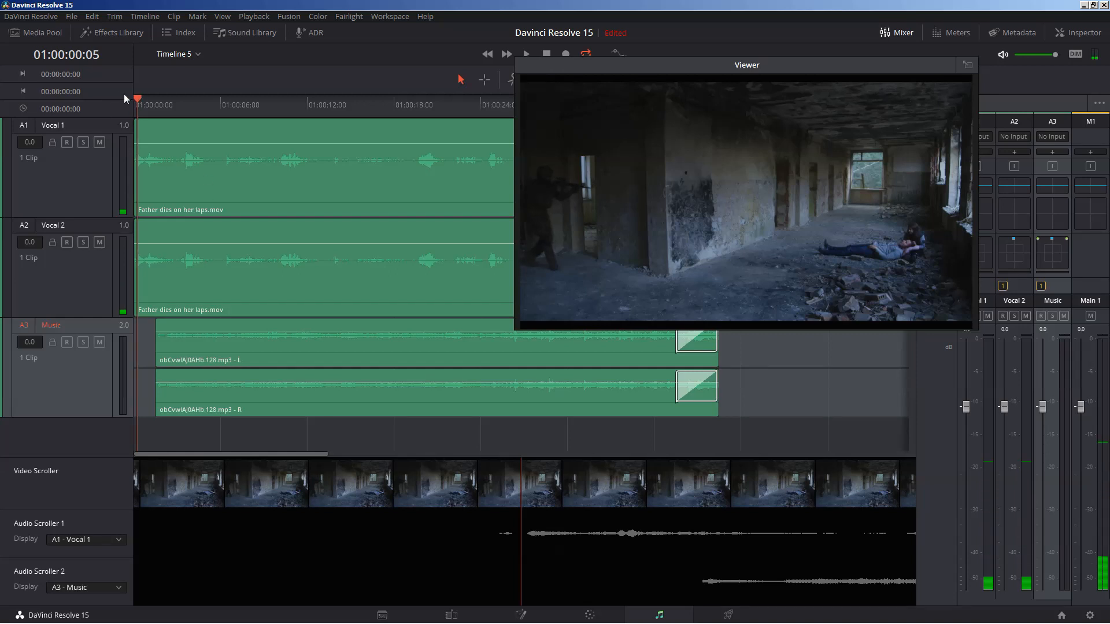
pyautogui.moveTo(356, 108)
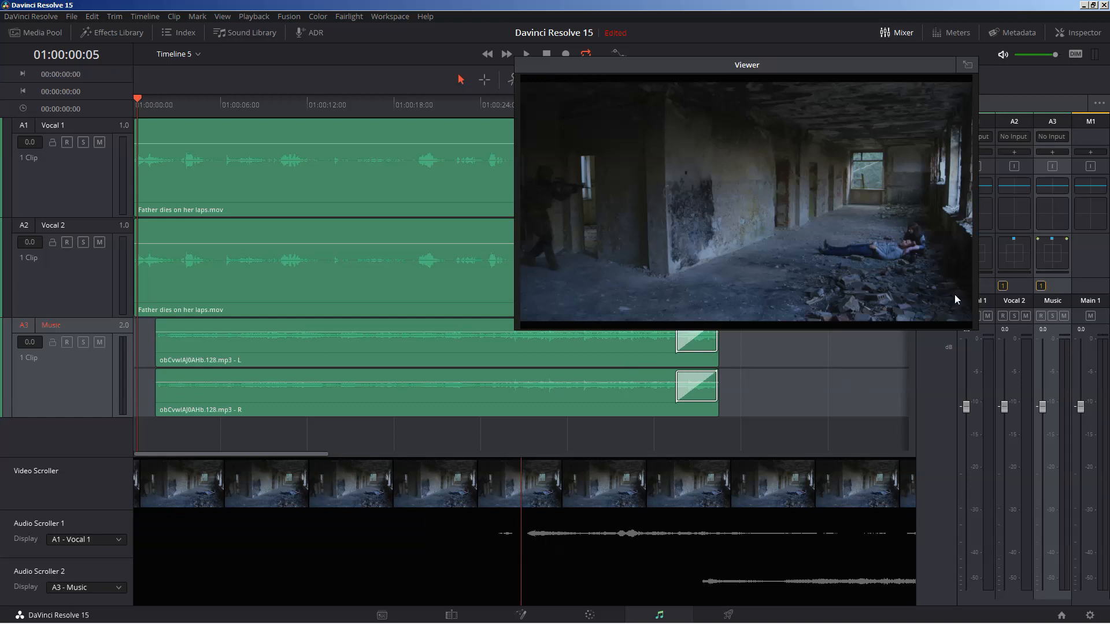
pyautogui.moveTo(649, 67)
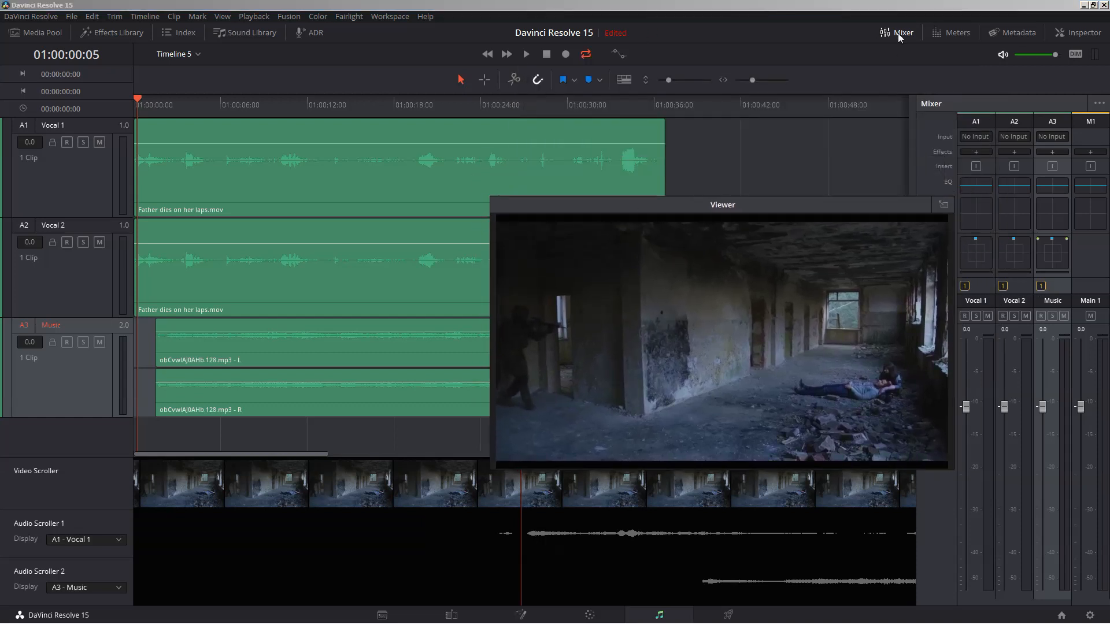
# Close the mixer panel, leaving the enlarged audio tracks beside the video preview
pyautogui.click(896, 32)
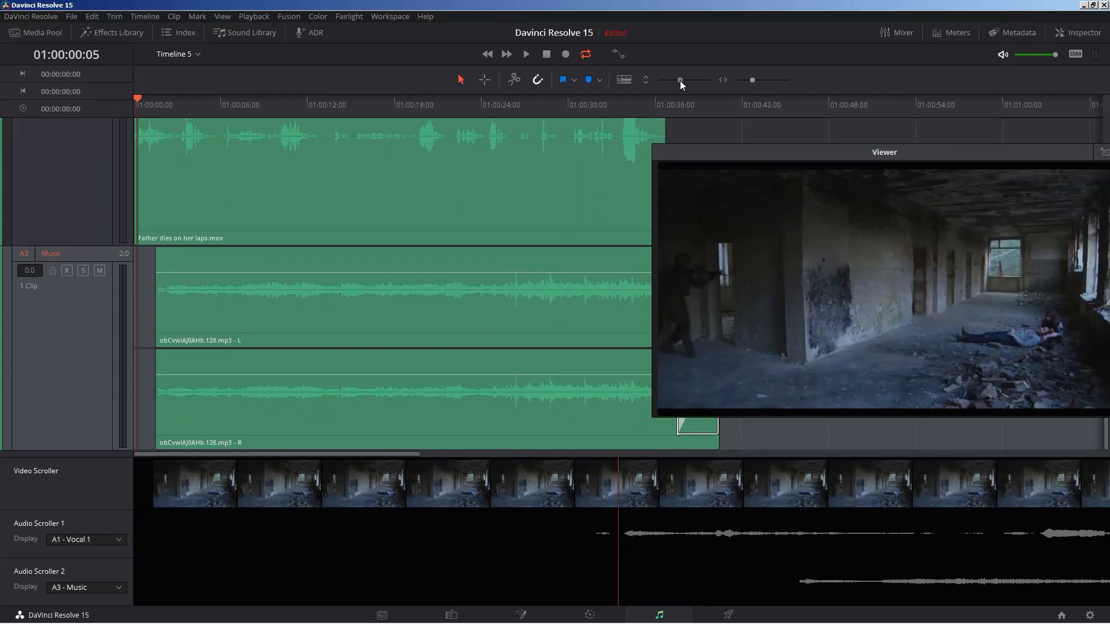
# Add volume keyframes to the music clip and pull its level down into a dip near the start
pyautogui.moveTo(884, 151); pyautogui.dragTo(862, 102)
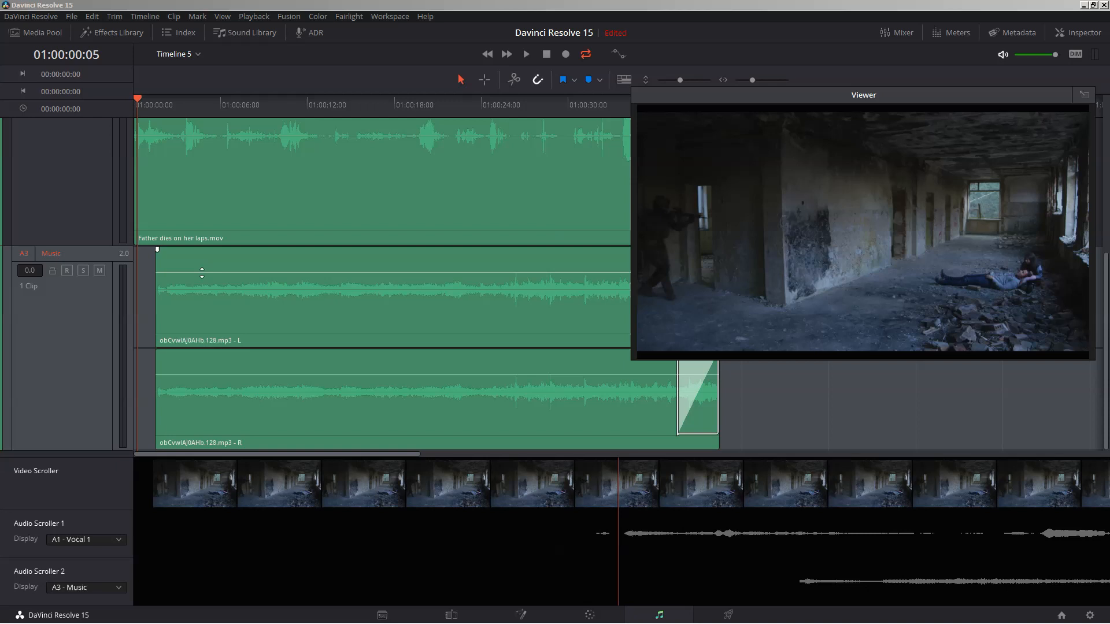
pyautogui.moveTo(199, 245)
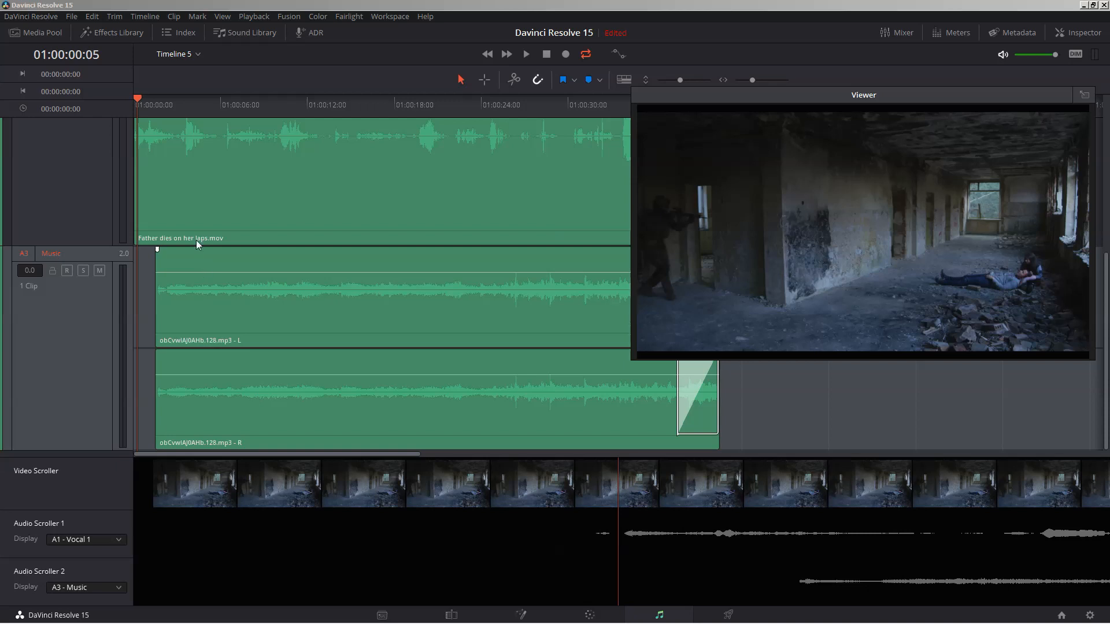
pyautogui.moveTo(183, 126)
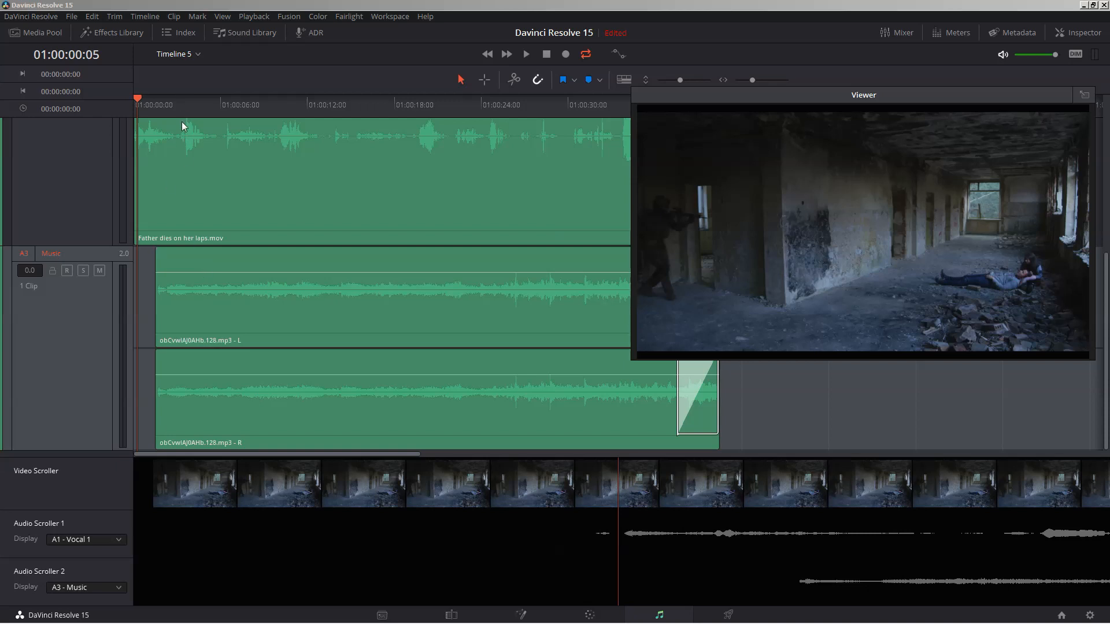
pyautogui.moveTo(220, 144)
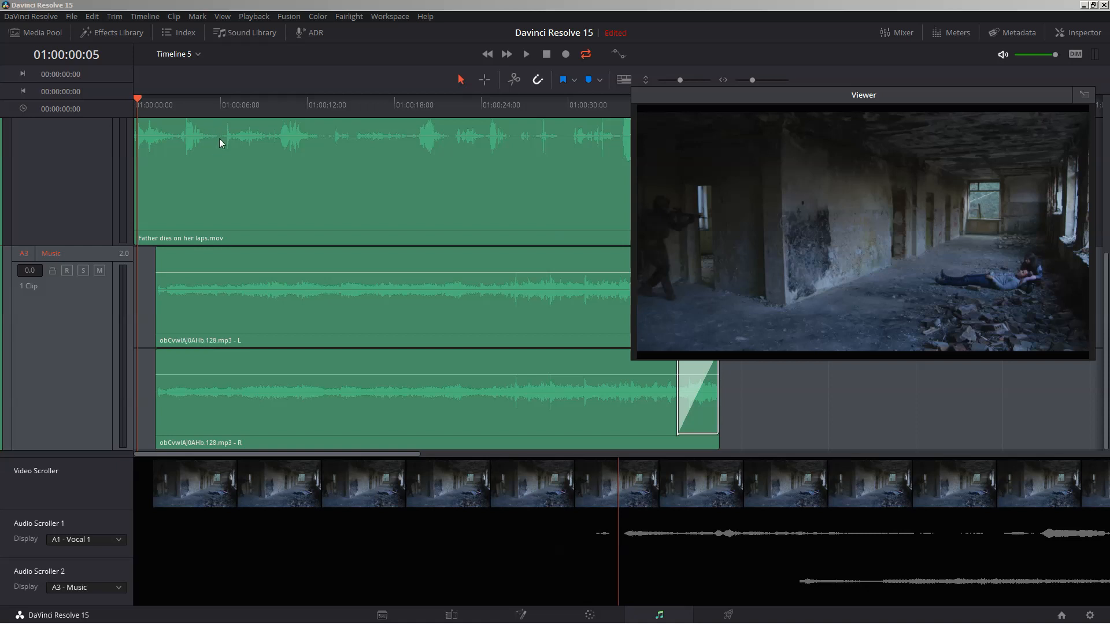
pyautogui.moveTo(186, 118)
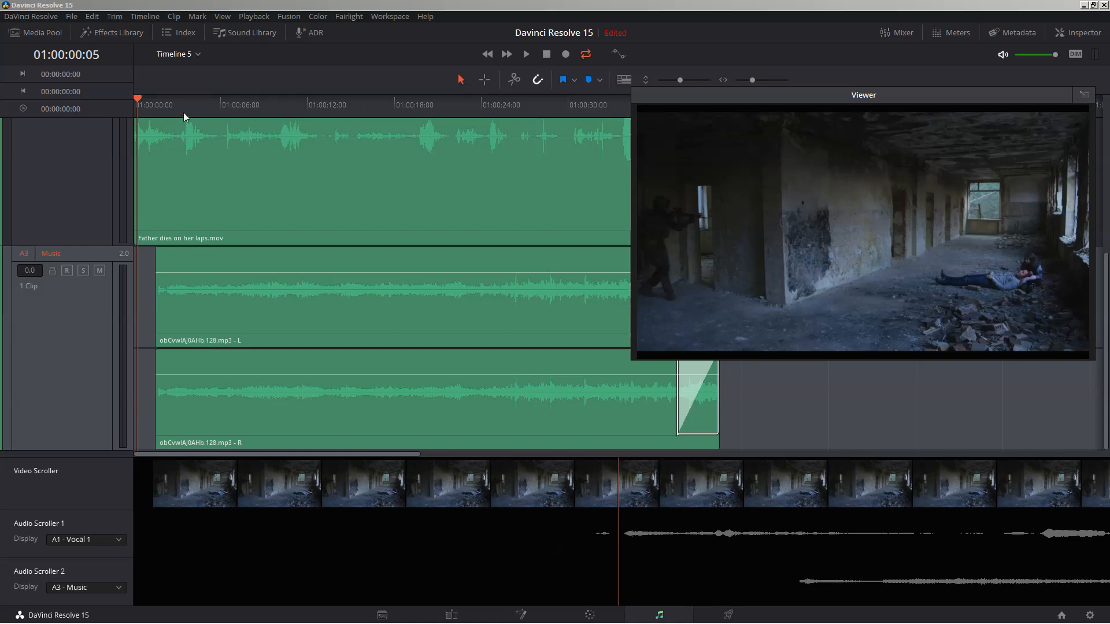
pyautogui.moveTo(178, 127)
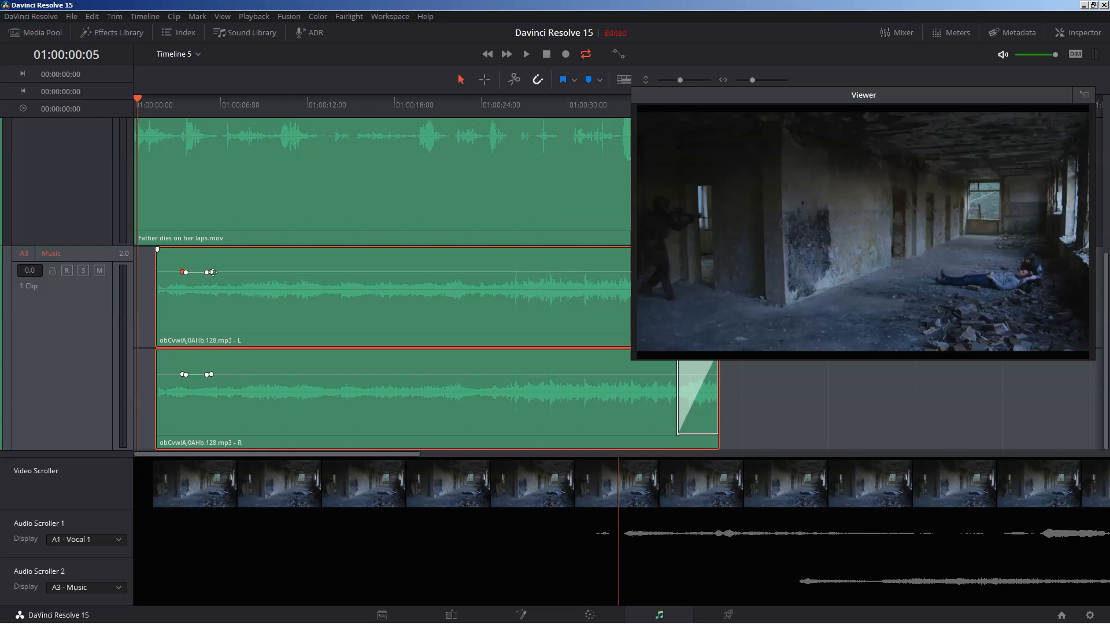
pyautogui.moveTo(210, 273); pyautogui.dragTo(186, 281)
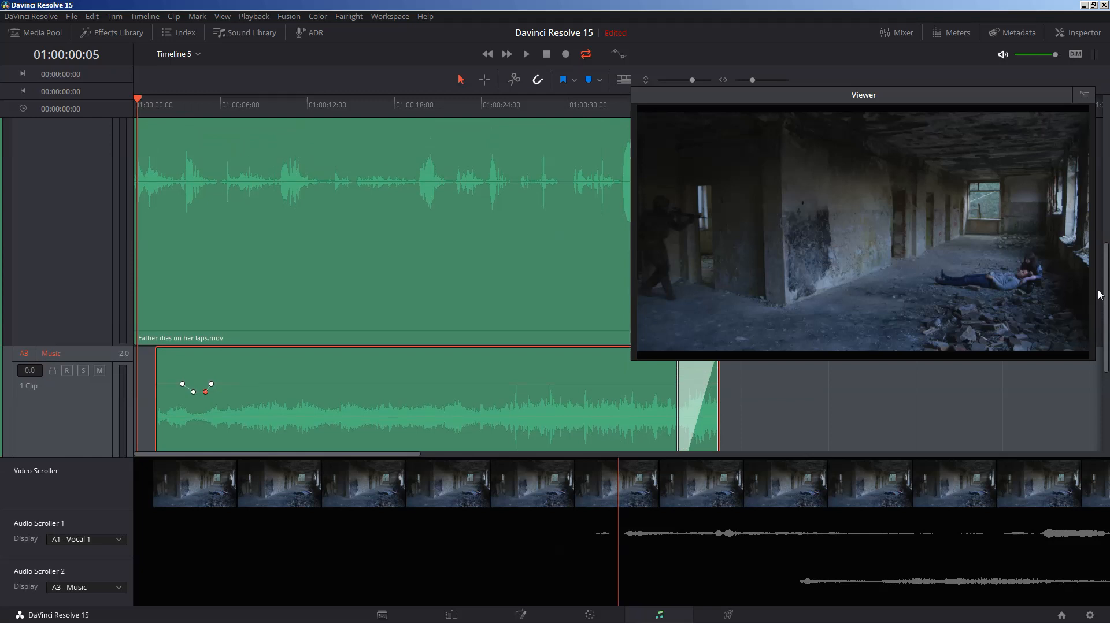
pyautogui.moveTo(726, 553)
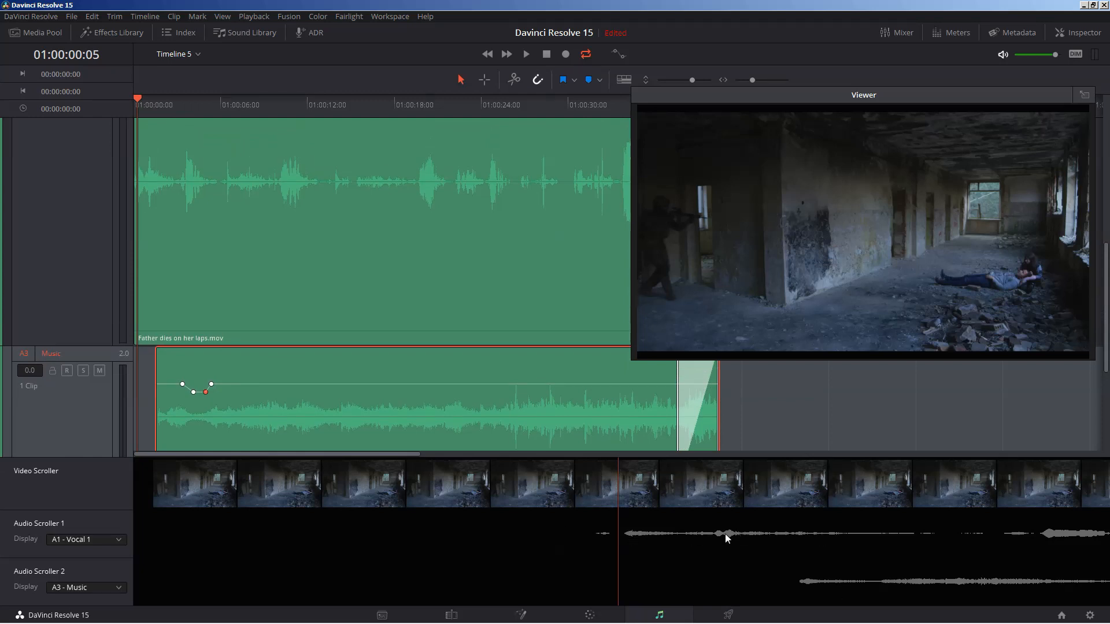
pyautogui.moveTo(69, 595)
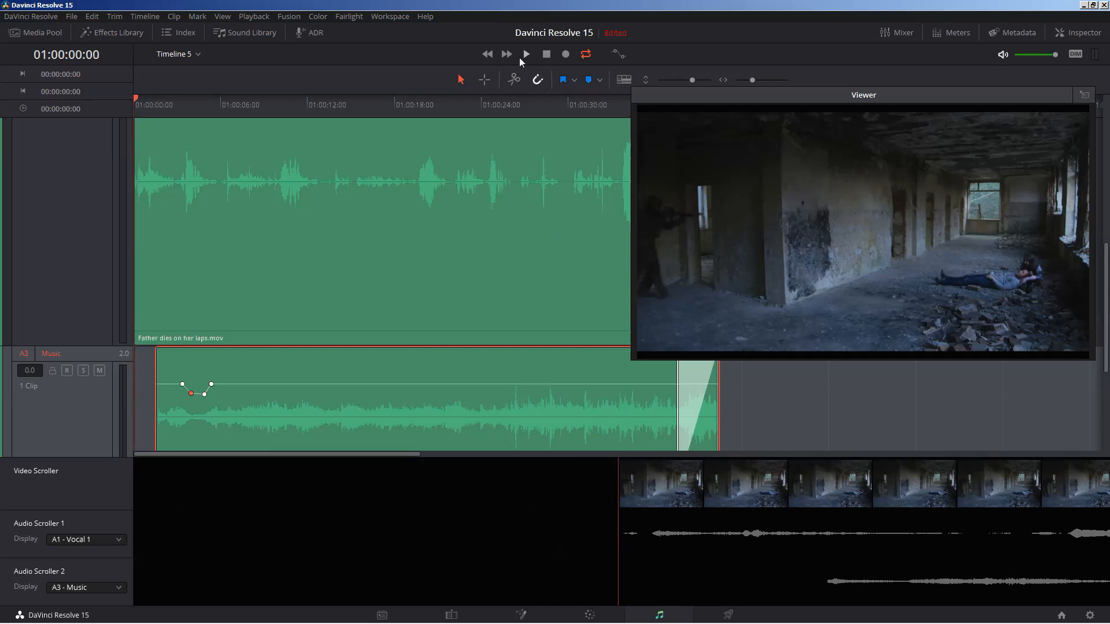
# Play the first few seconds from the start to hear the music dip under the dialogue
pyautogui.click(526, 53)
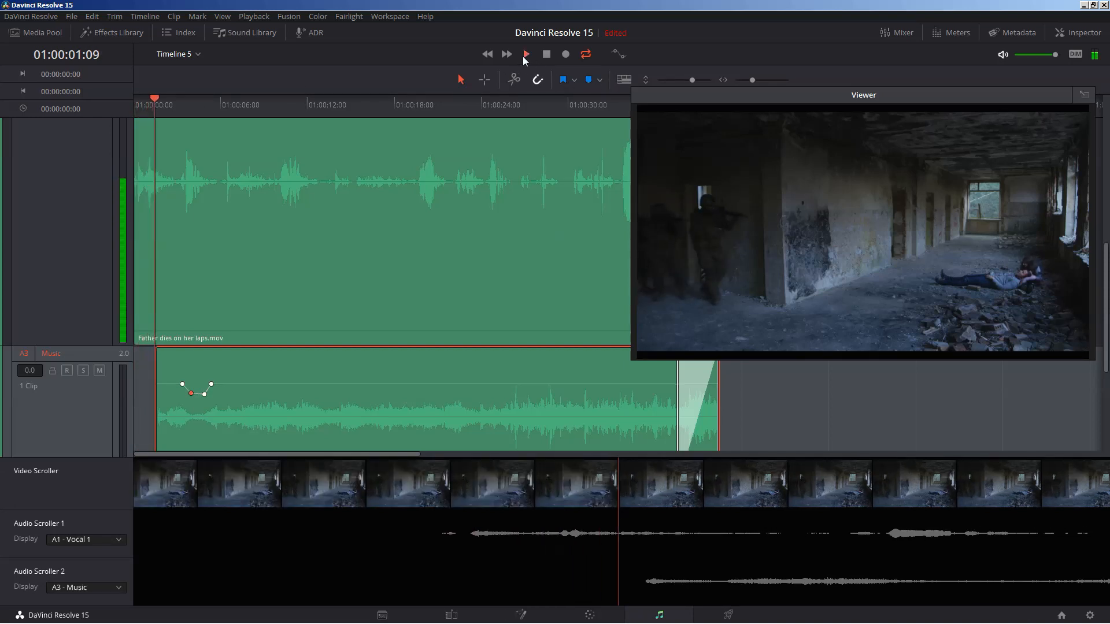
pyautogui.click(526, 53)
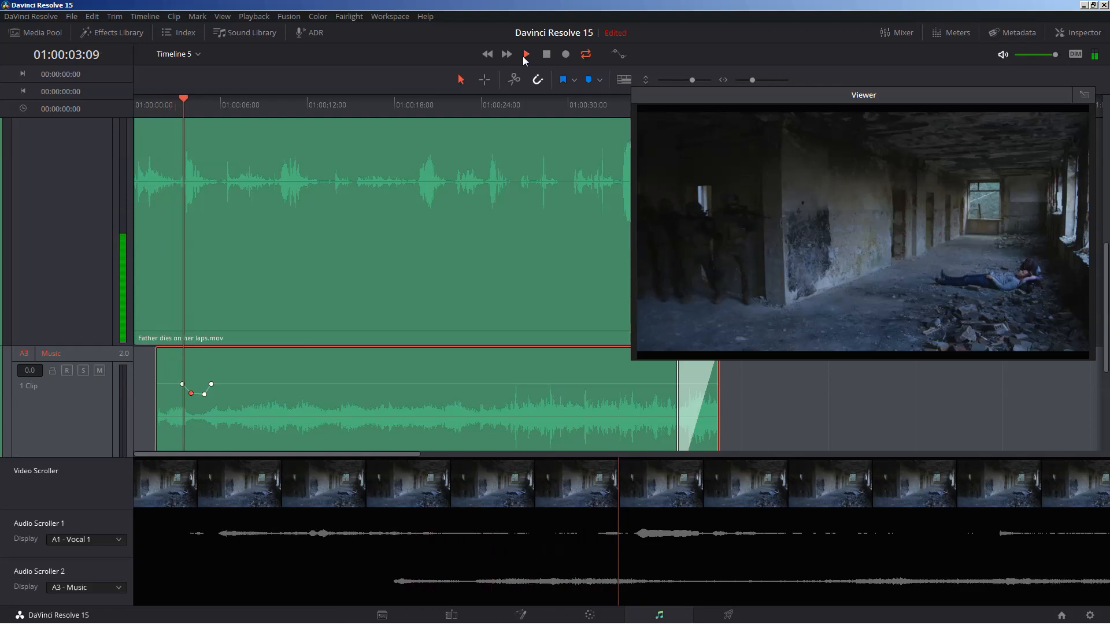
pyautogui.click(527, 54)
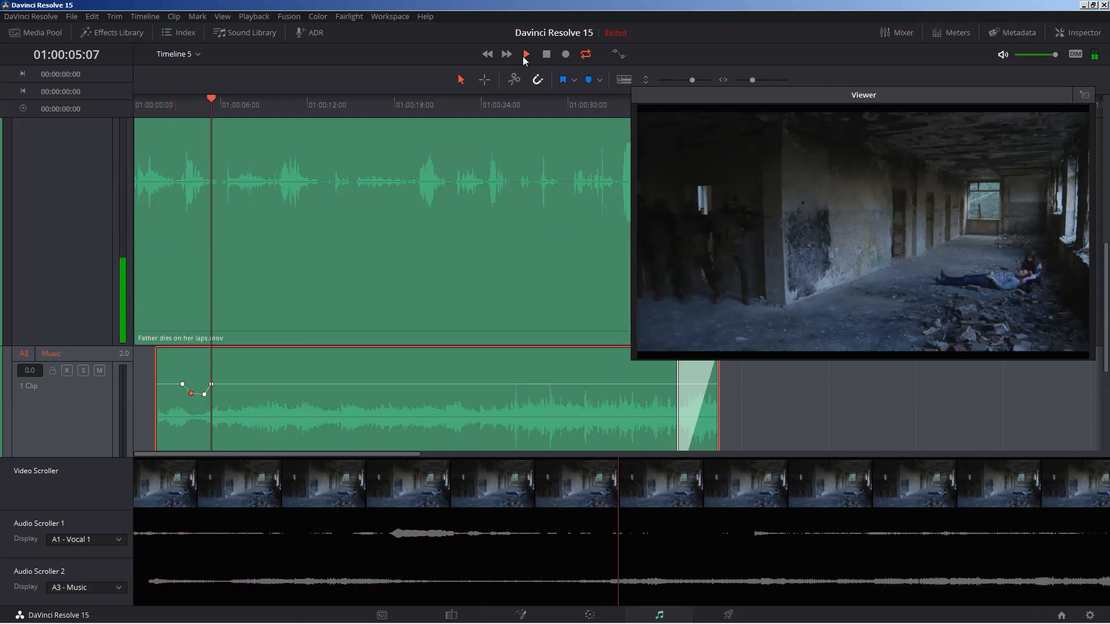
pyautogui.click(528, 53)
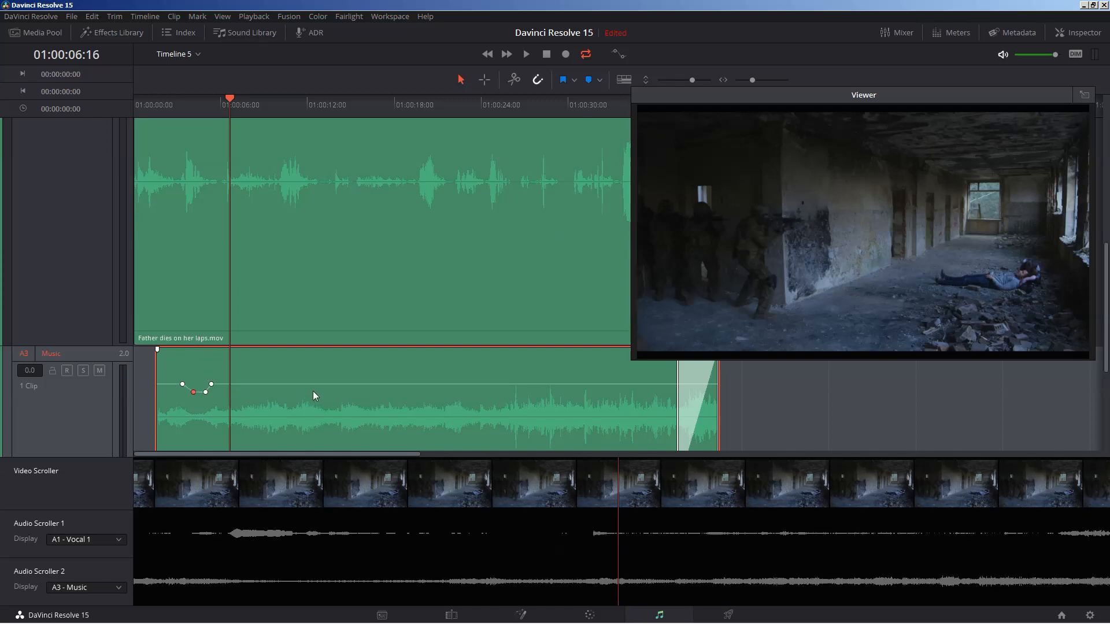
# Lower the dip keyframe further and fine-tune its position for deeper ducking
pyautogui.moveTo(193, 392); pyautogui.dragTo(188, 396)
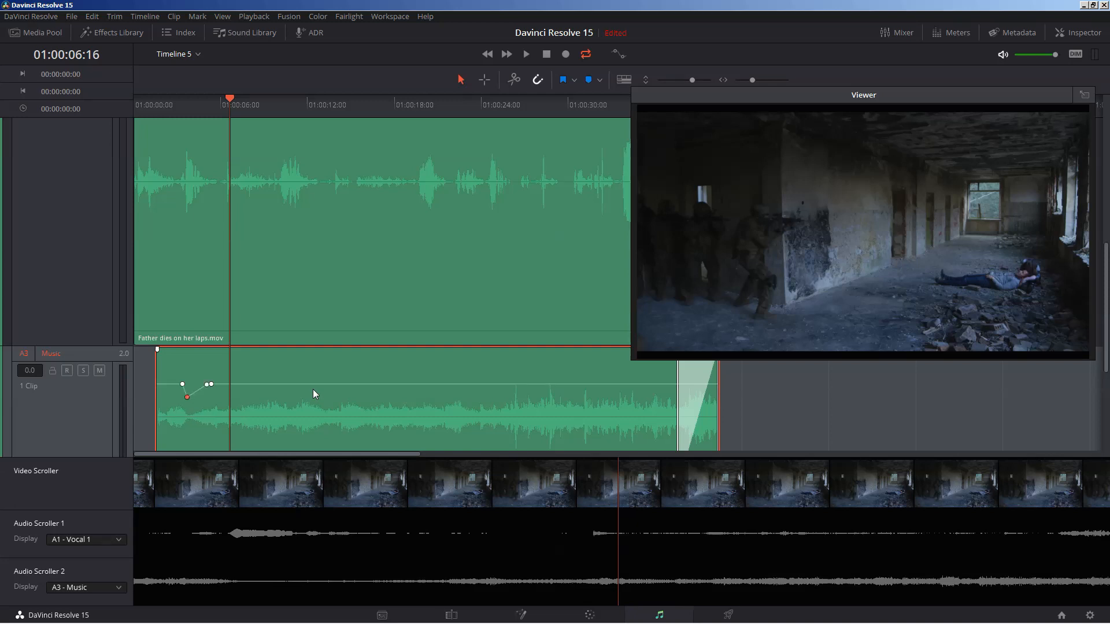
pyautogui.moveTo(187, 396); pyautogui.dragTo(185, 384)
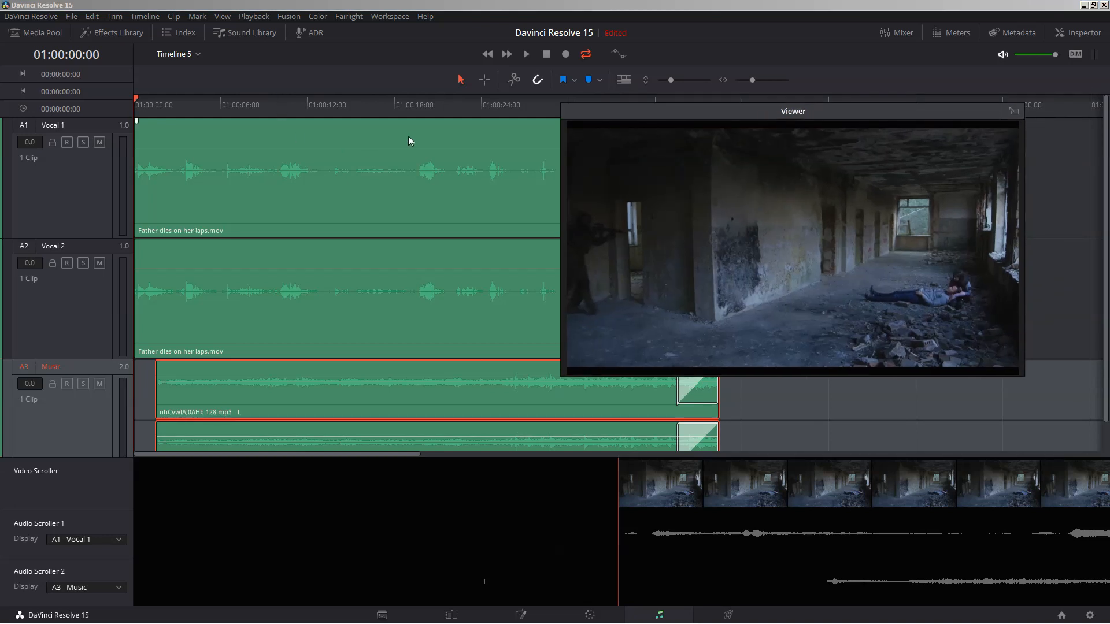
pyautogui.moveTo(915, 62)
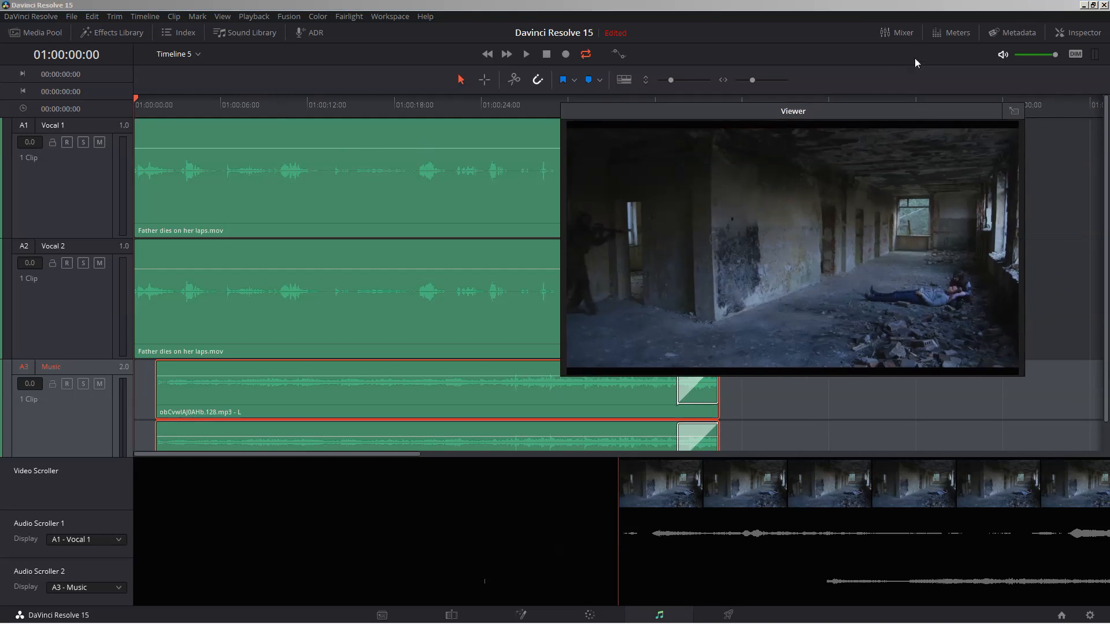
# Show the mixer with the Vocal 1, Vocal 2, Music and Main 1 channel strips
pyautogui.click(901, 32)
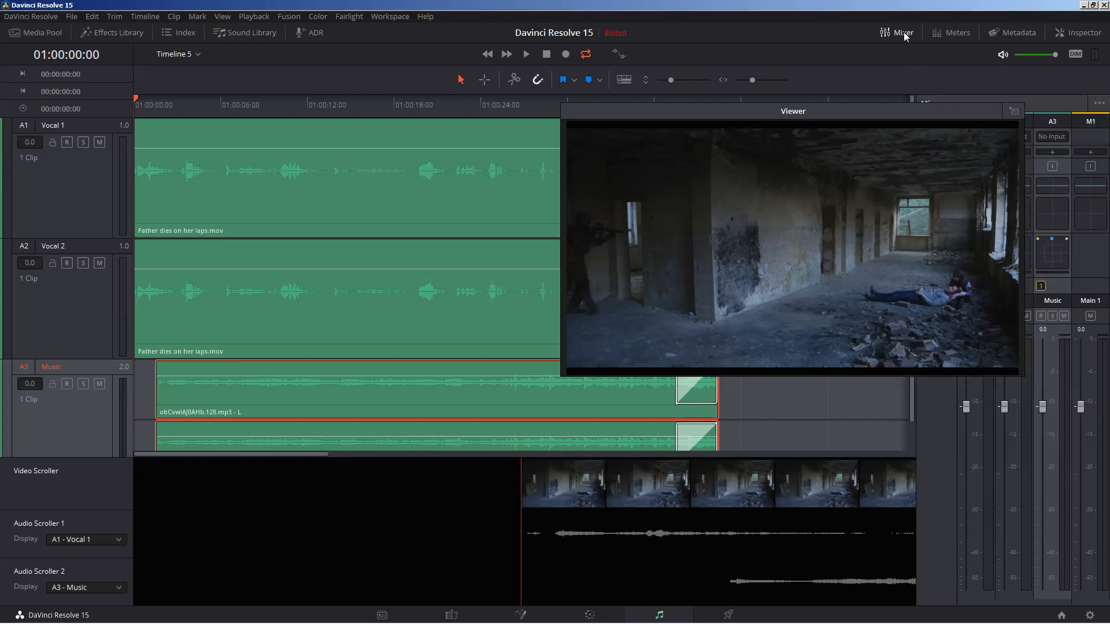
pyautogui.click(903, 33)
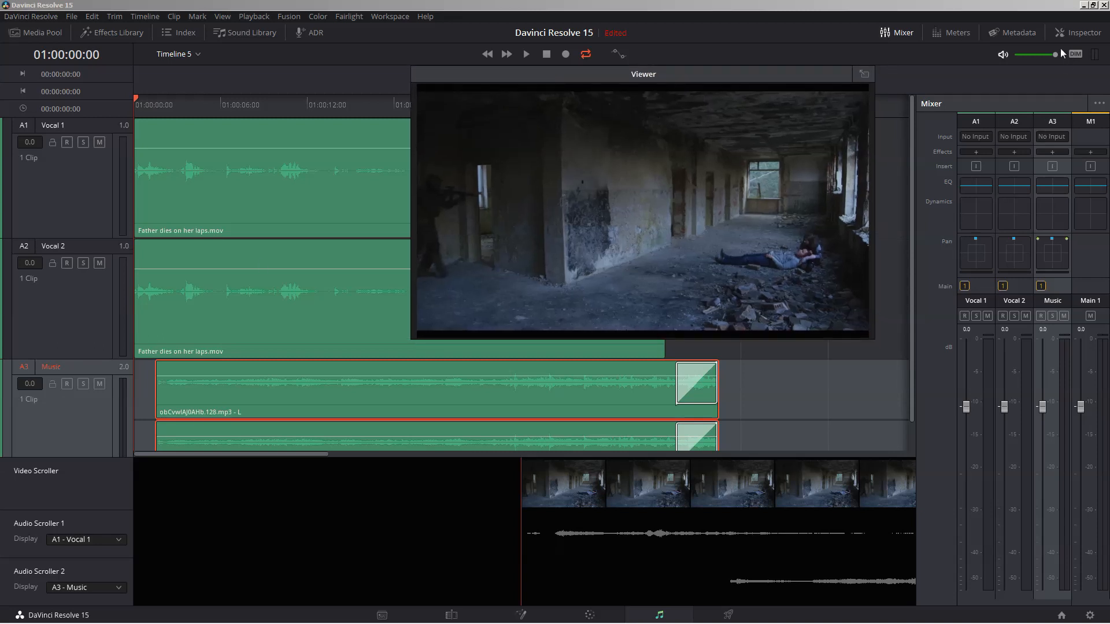
# In the Inspector's Clip Equalizer, set the music clips' Band 2 to 829 Hz at +2.4 dB
pyautogui.click(1078, 32)
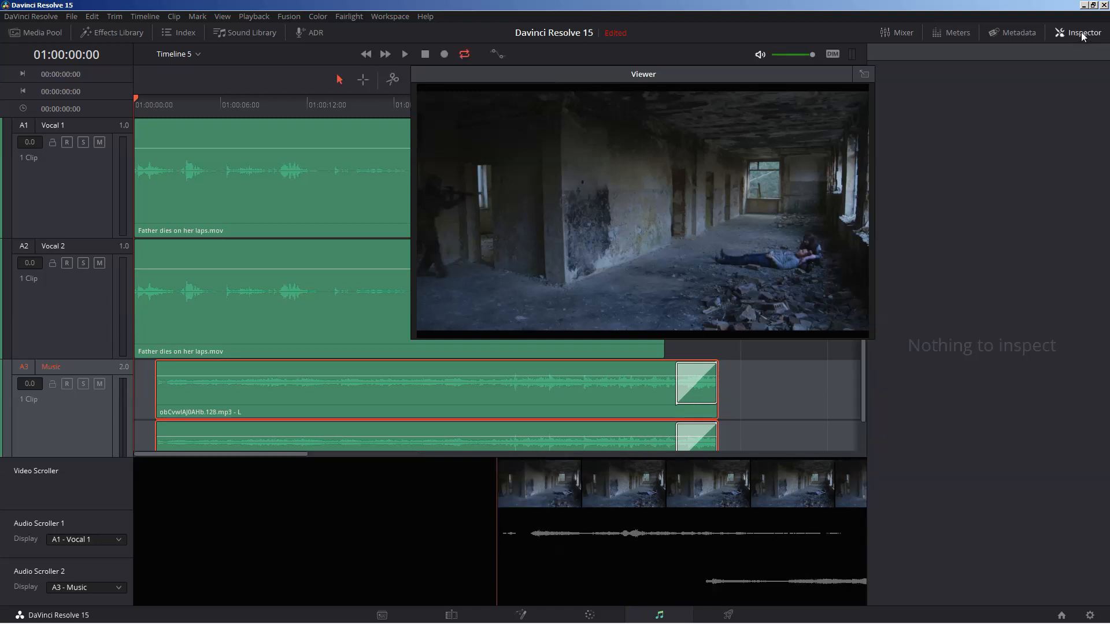
pyautogui.click(1078, 33)
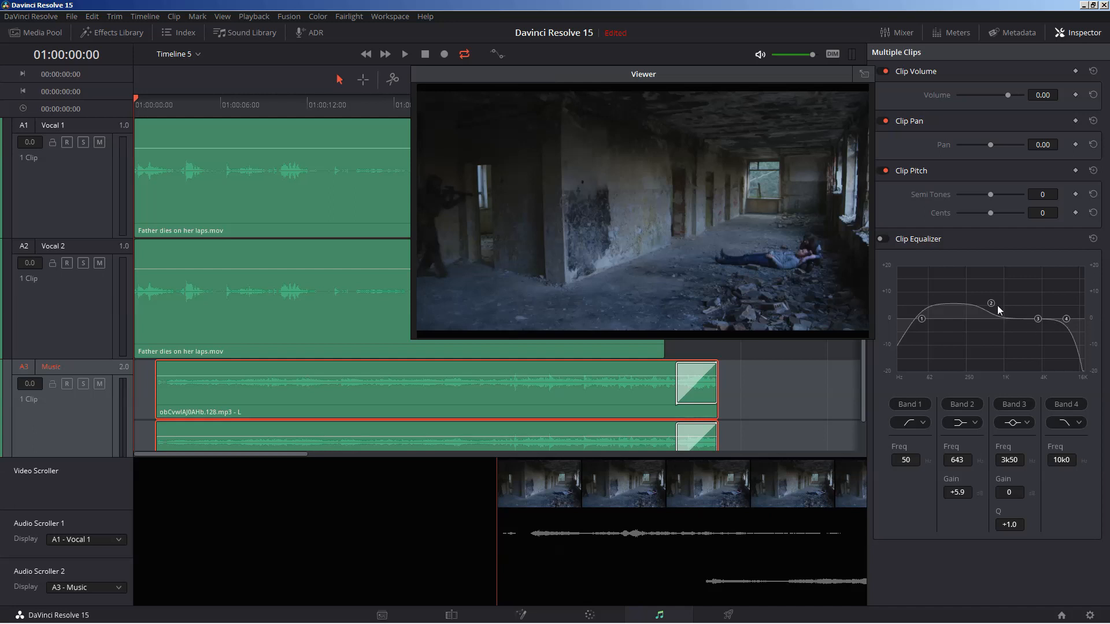
pyautogui.moveTo(991, 302); pyautogui.dragTo(997, 317)
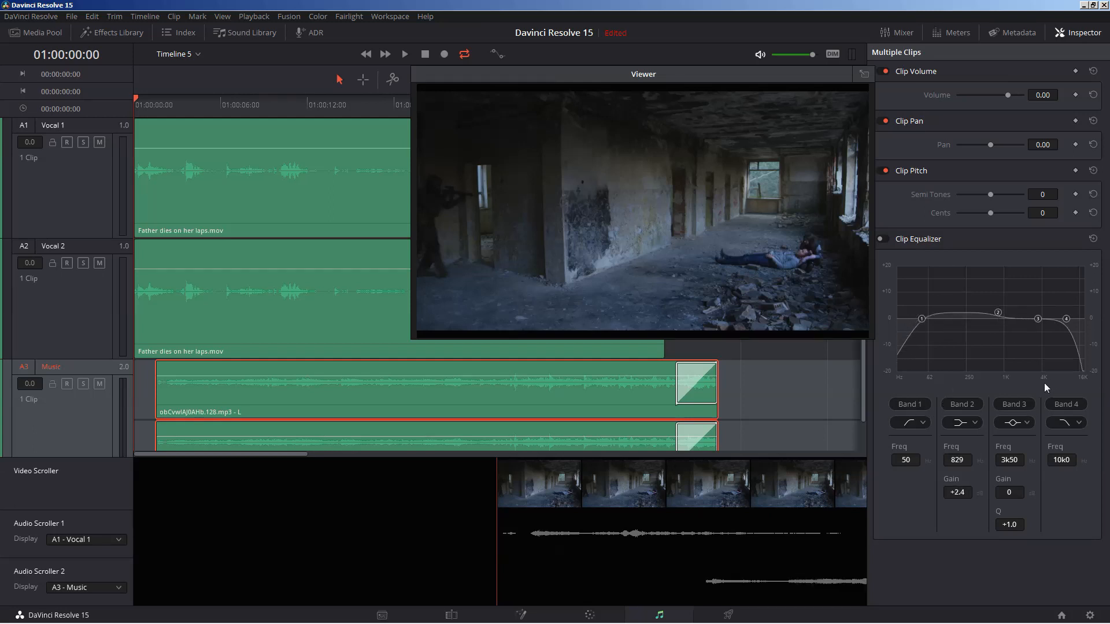
pyautogui.moveTo(1013, 432)
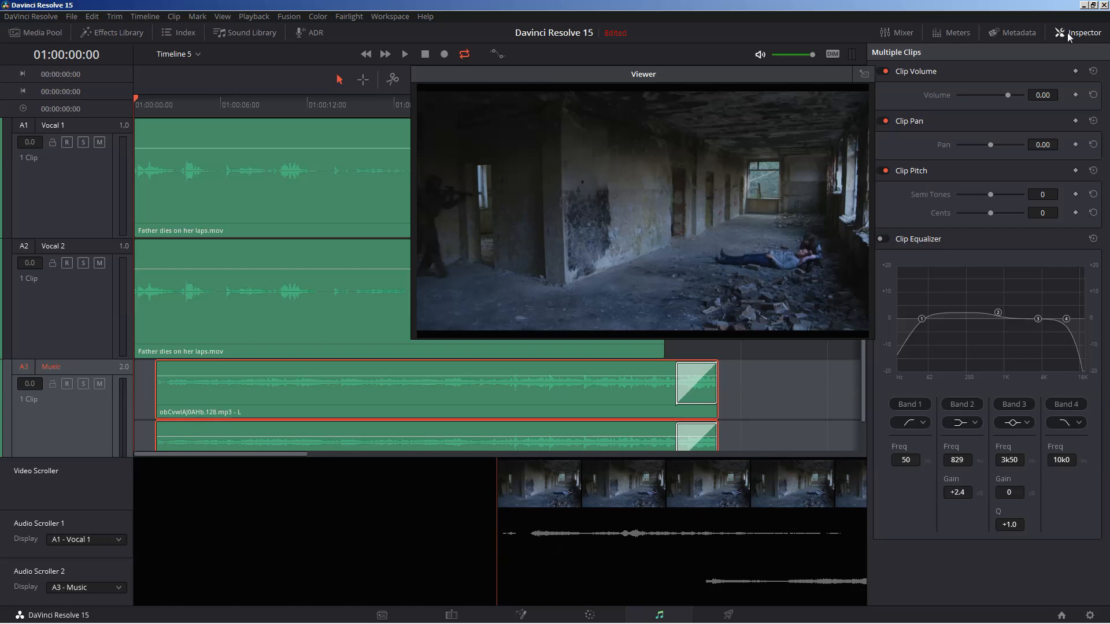
pyautogui.click(896, 33)
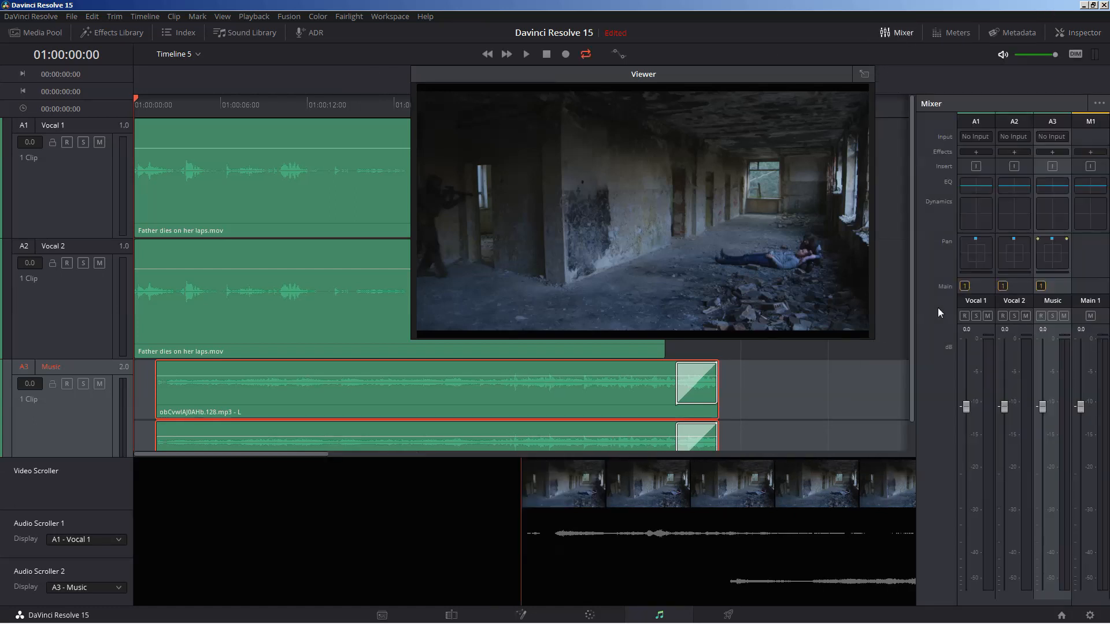